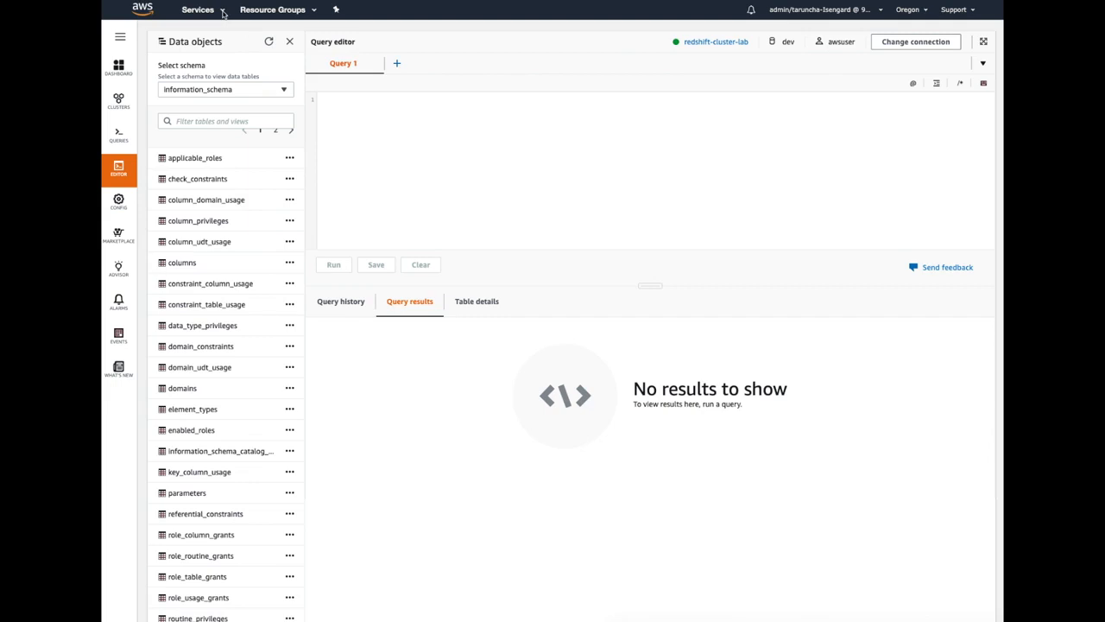
Search Services for 'secret' to reach the Secrets Manager secrets list
click(198, 10)
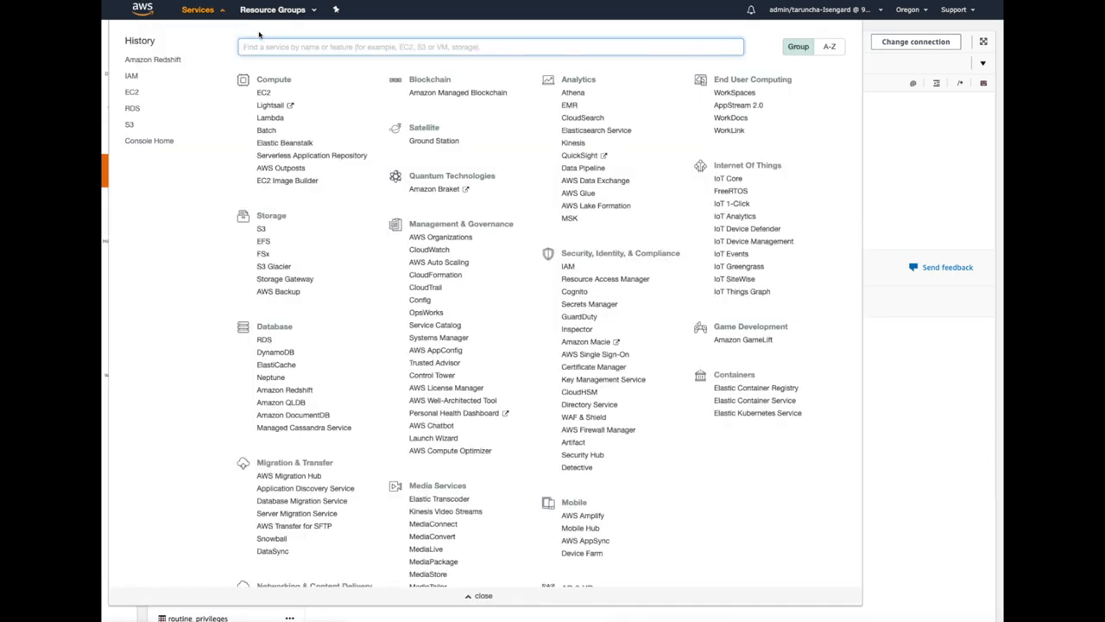
text(s)
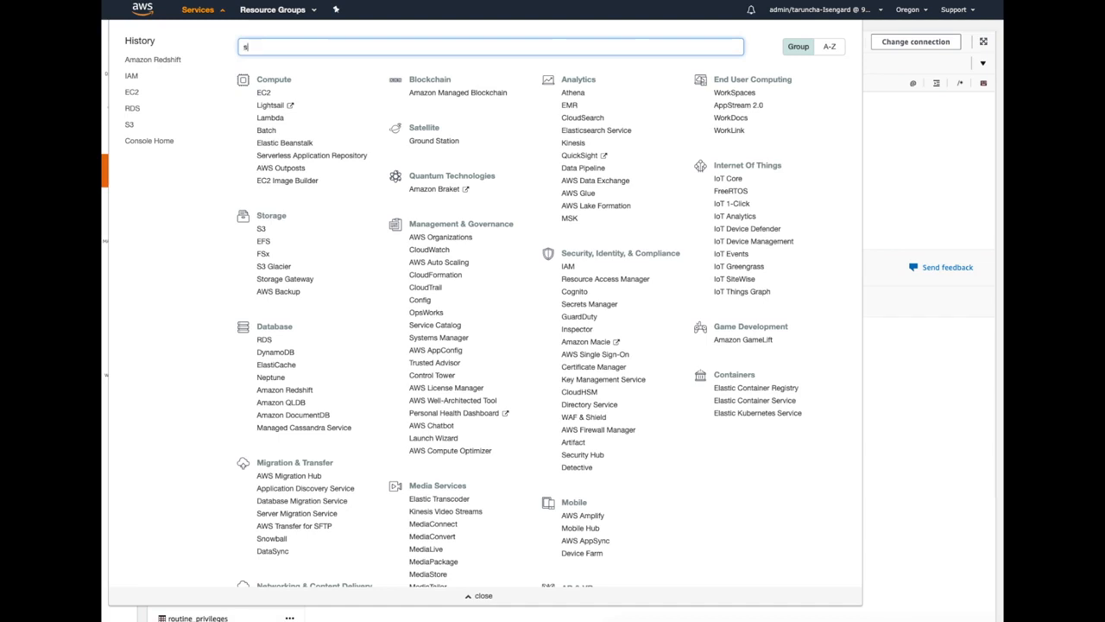
text(ecret)
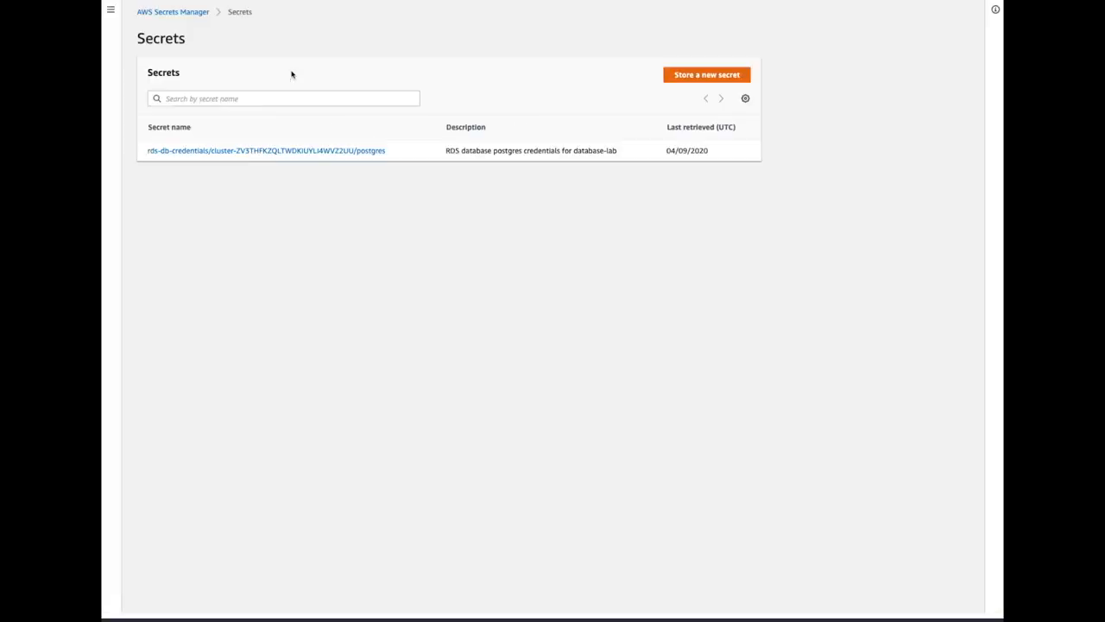
Put the rds-db-credentials secret's ARN into the policy Resource field and go to IAM
click(265, 150)
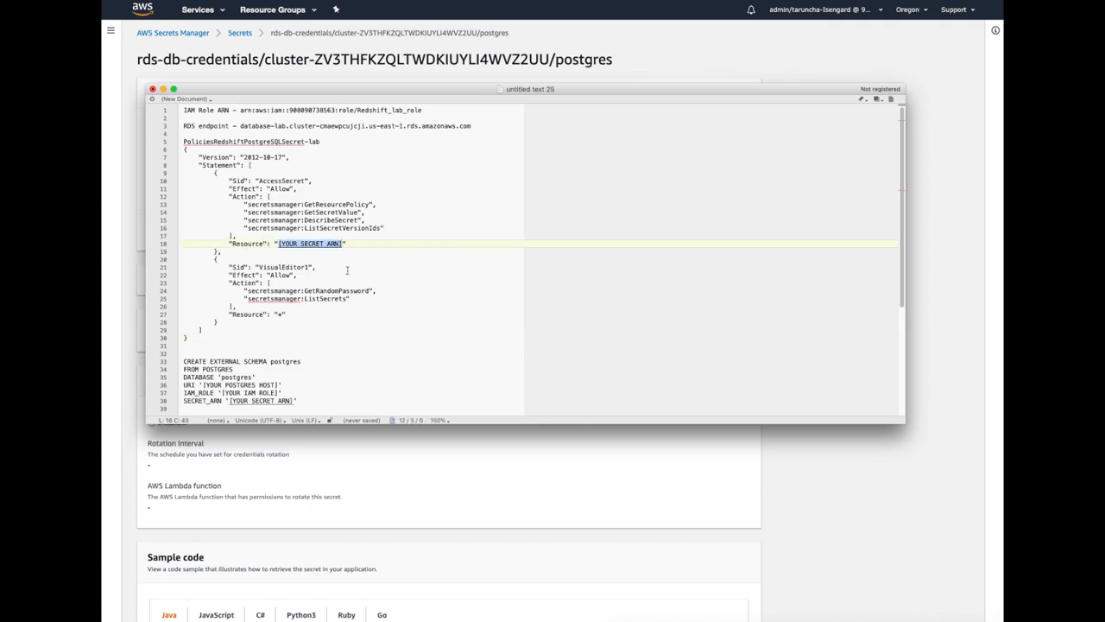
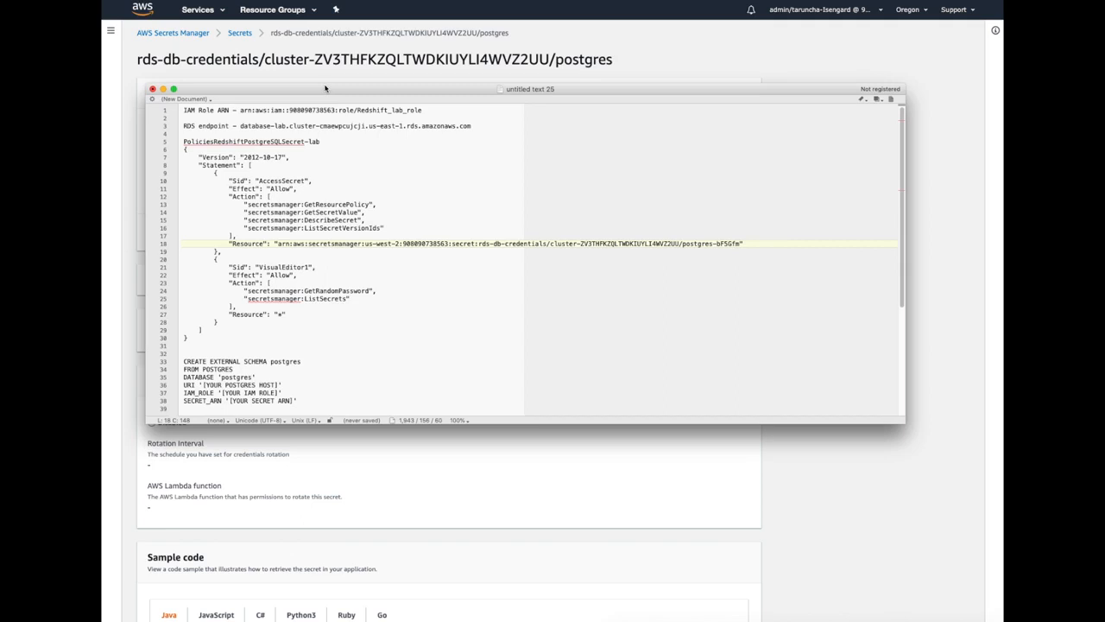
click(153, 90)
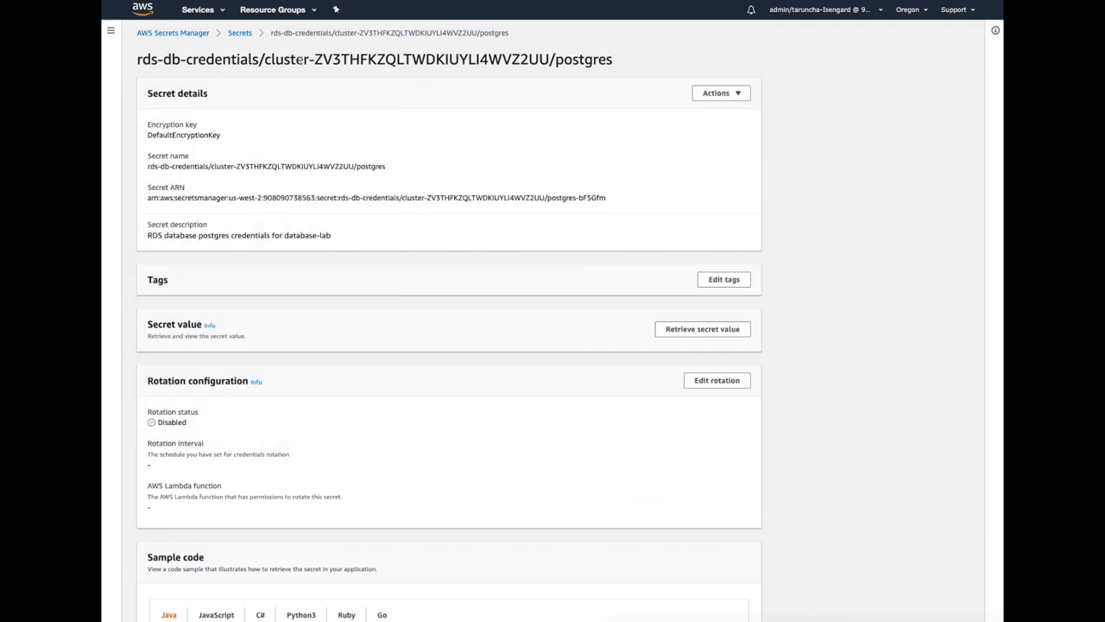
click(197, 9)
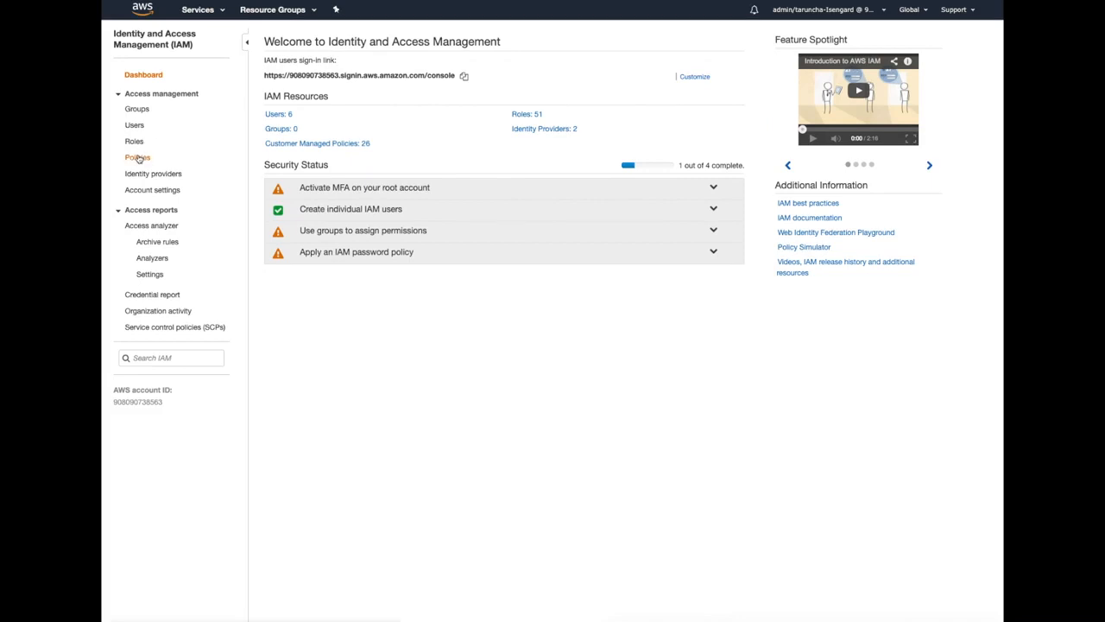
Create a new IAM policy from the pasted Secrets Manager JSON and reach Review policy
click(137, 157)
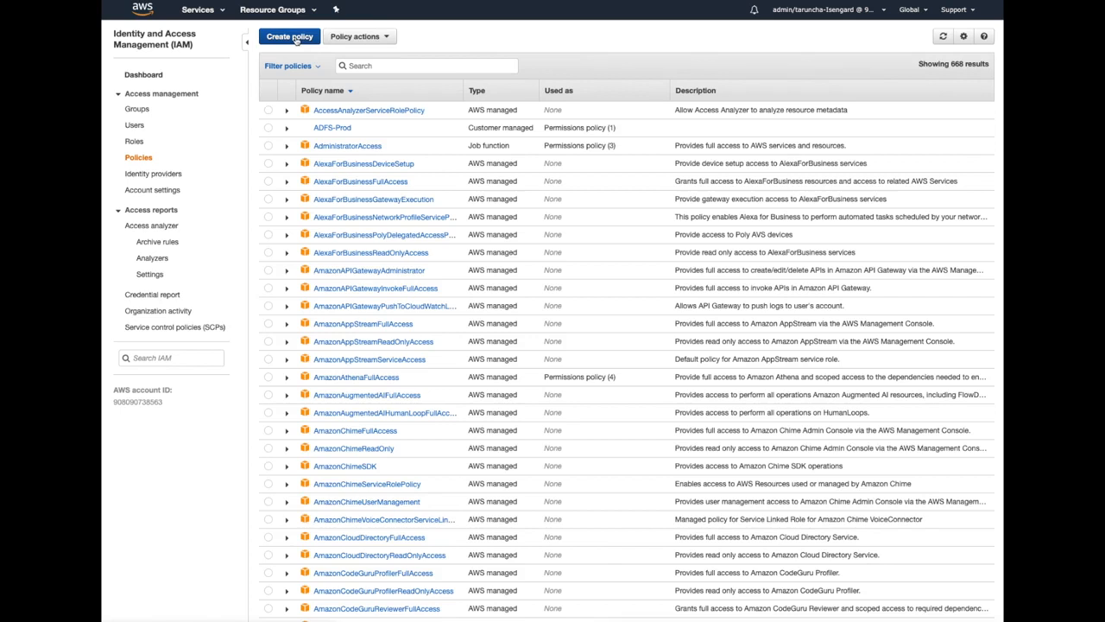
click(291, 36)
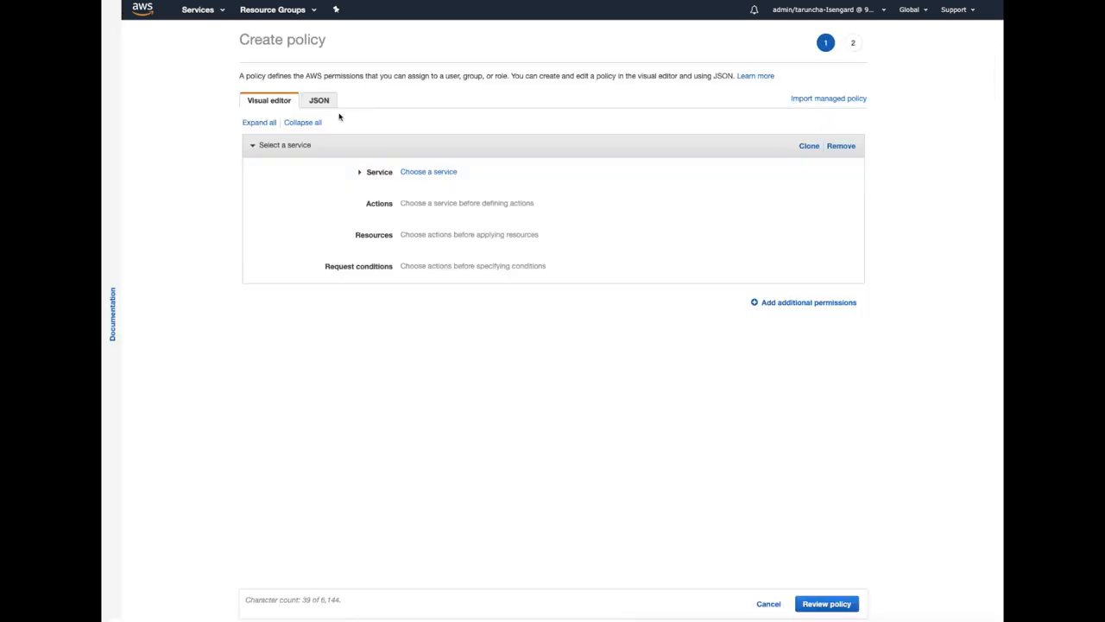
click(320, 100)
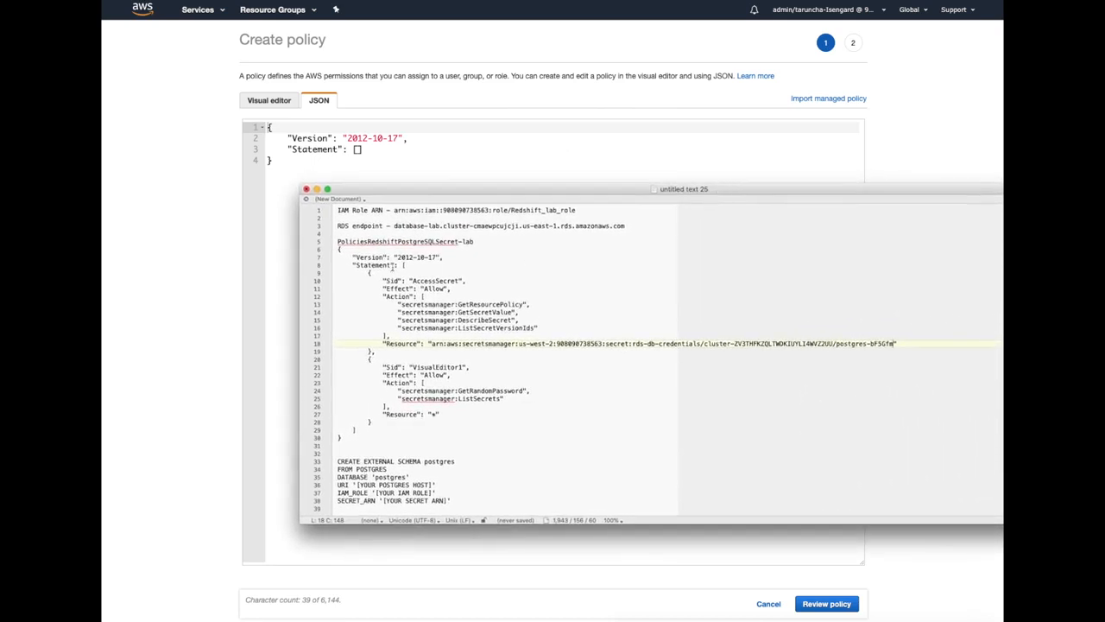
drag(339, 250, 373, 438)
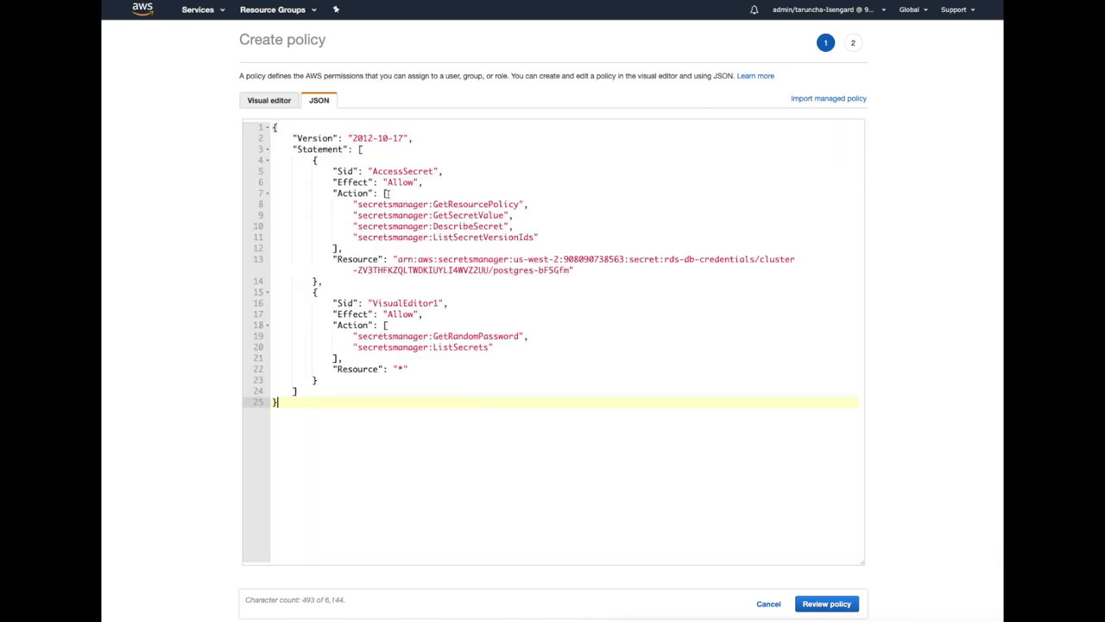
click(828, 603)
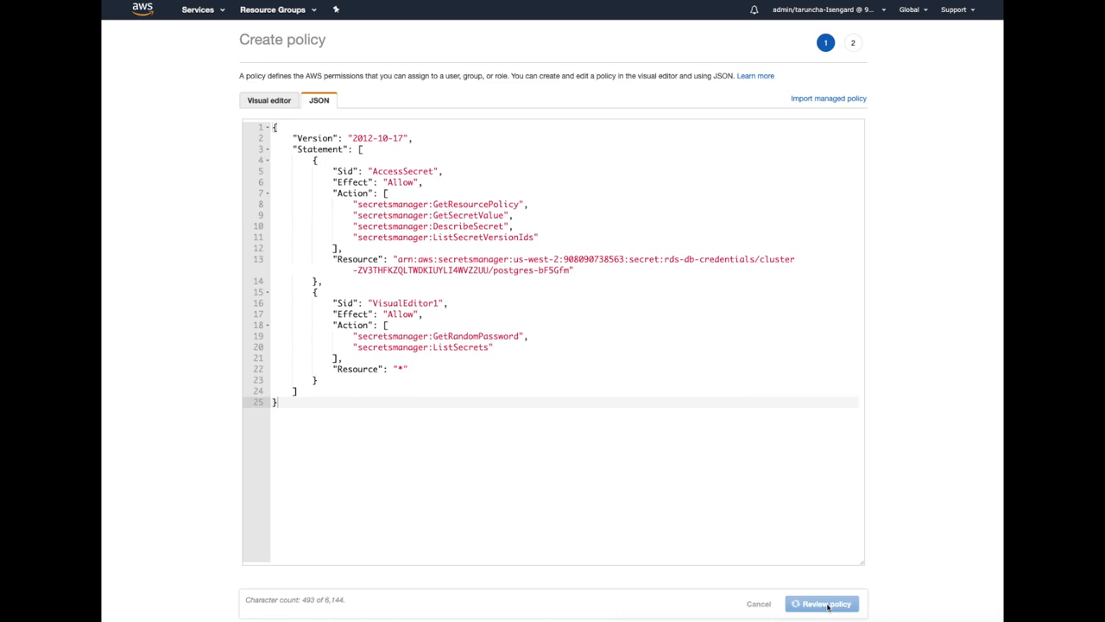
click(823, 603)
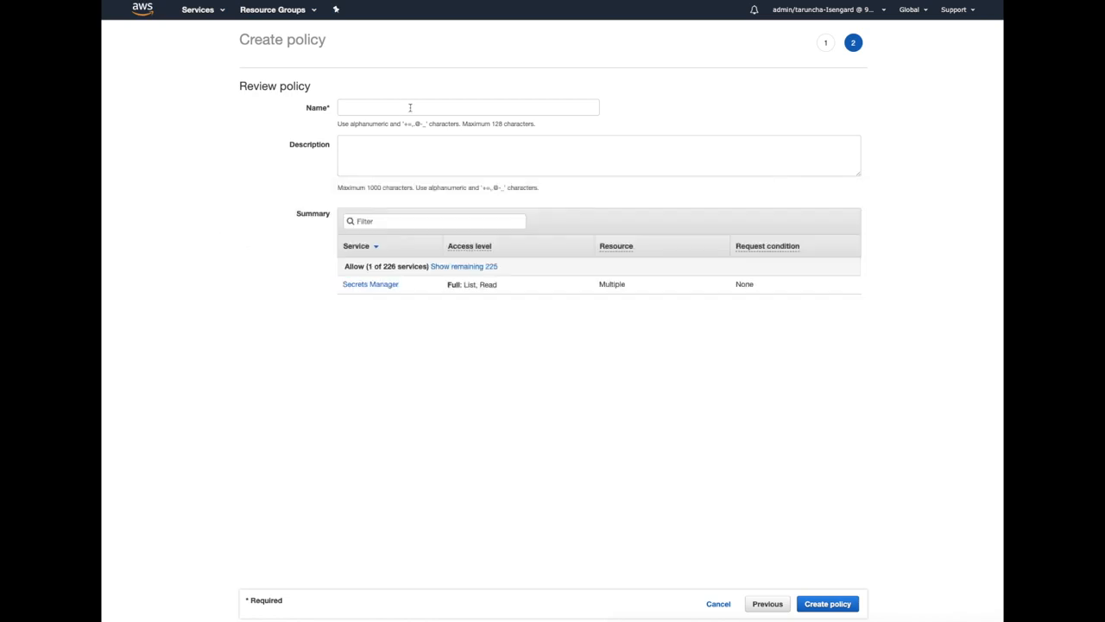
Name the policy PoliciesRedshiftPostgreSQLSecret-lab and create it
text(PoliciesRedshiftPostgreSQLSecret-lab)
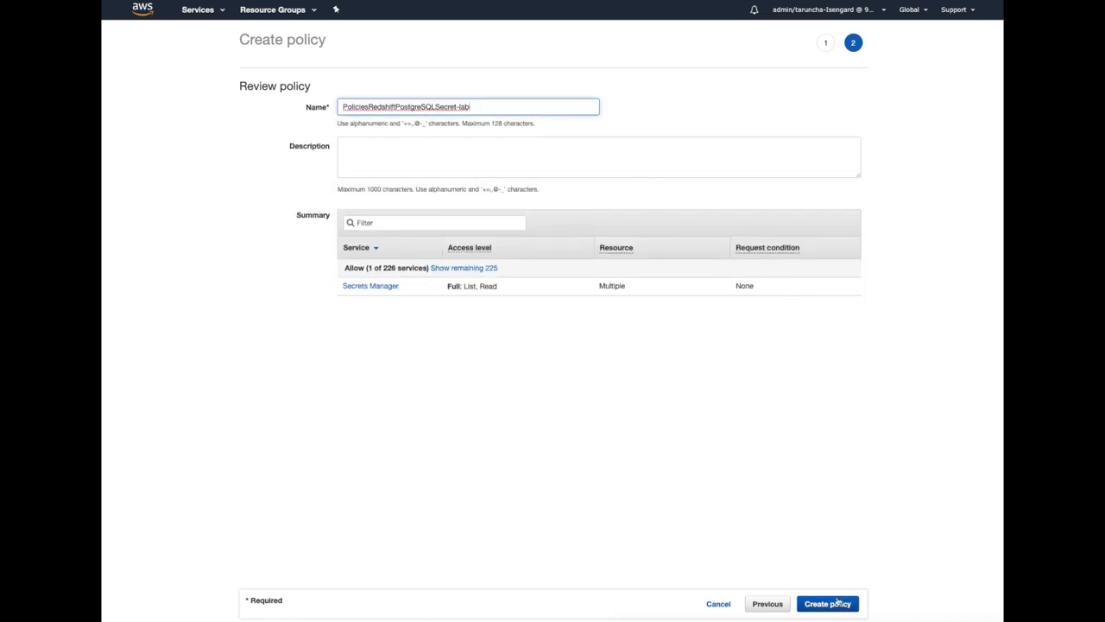
click(833, 603)
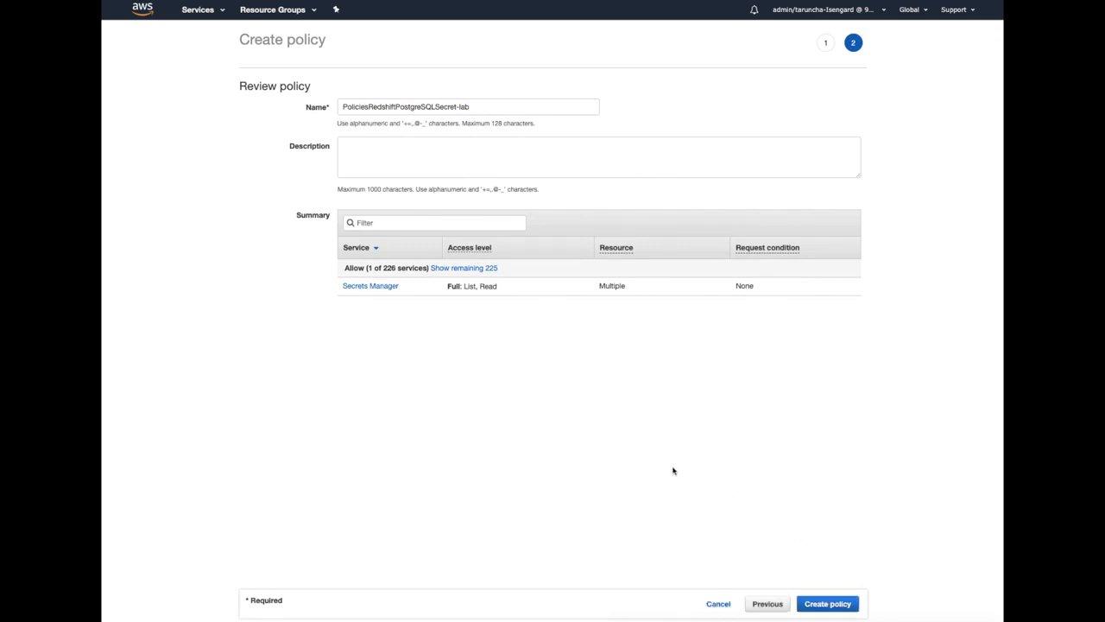
click(829, 604)
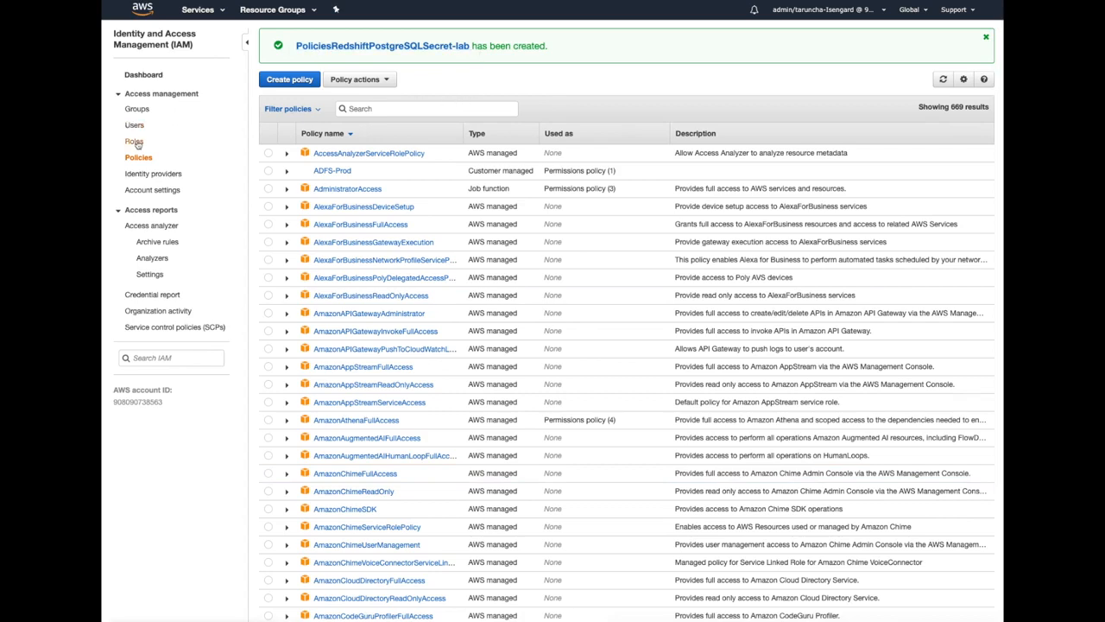
Filter policies by 'pos' and attach PoliciesRedshiftPostgreSQLSecret-lab to Redshift_lab_role
click(134, 141)
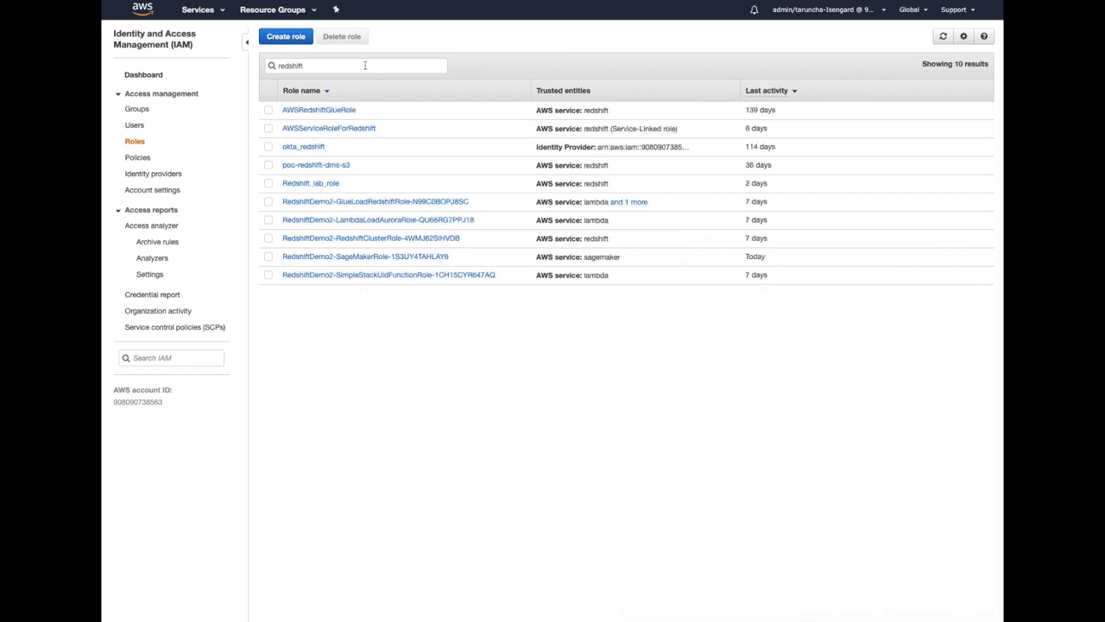
click(311, 183)
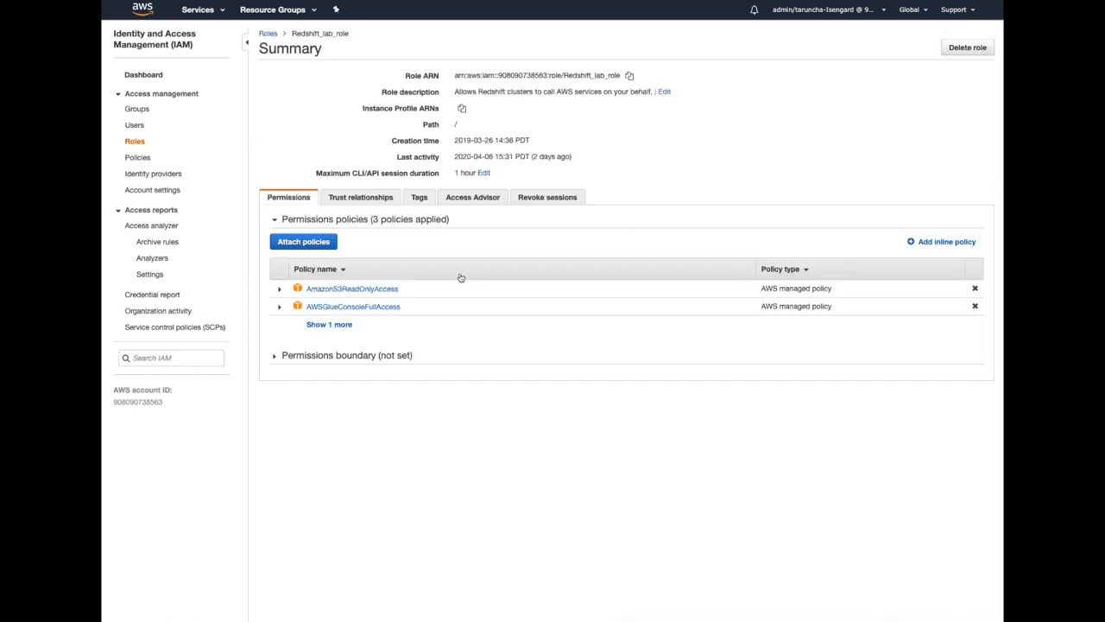
click(303, 241)
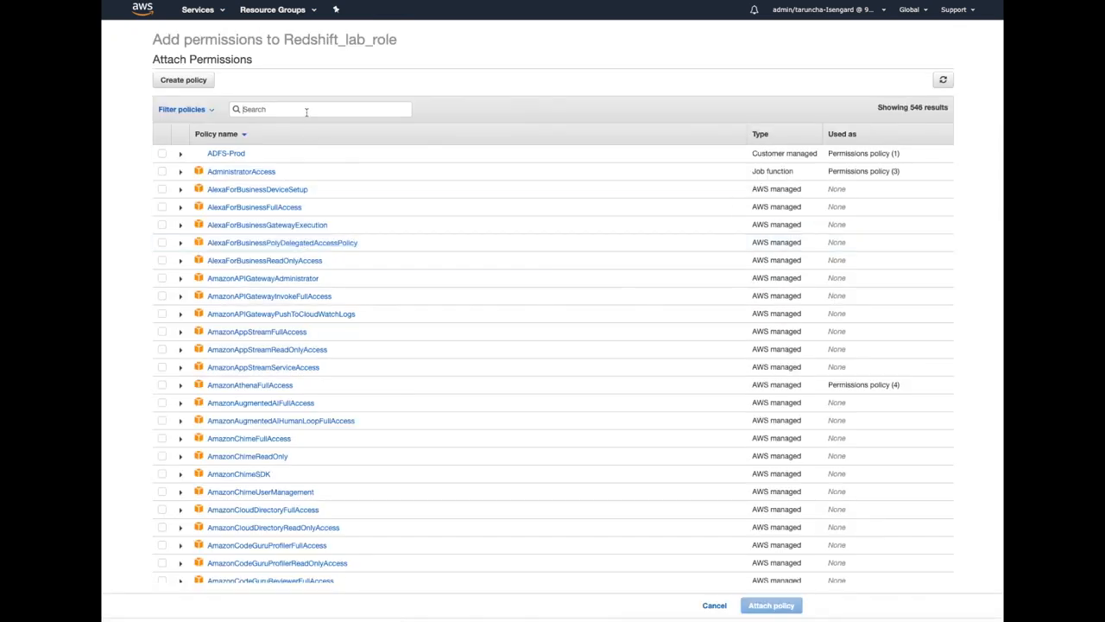
text(postg)
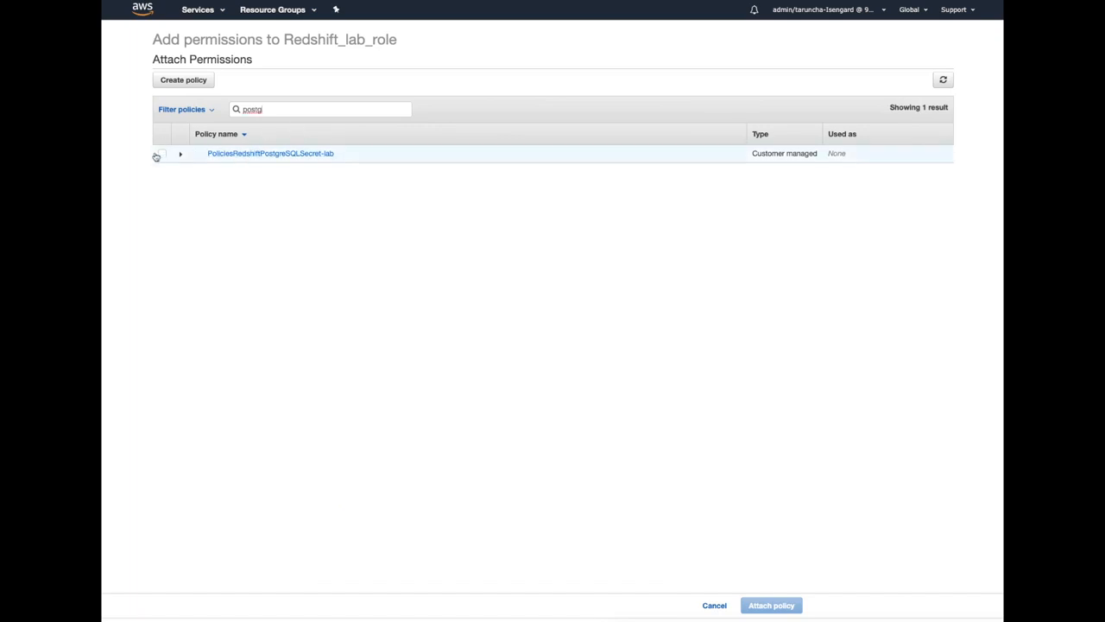
click(163, 154)
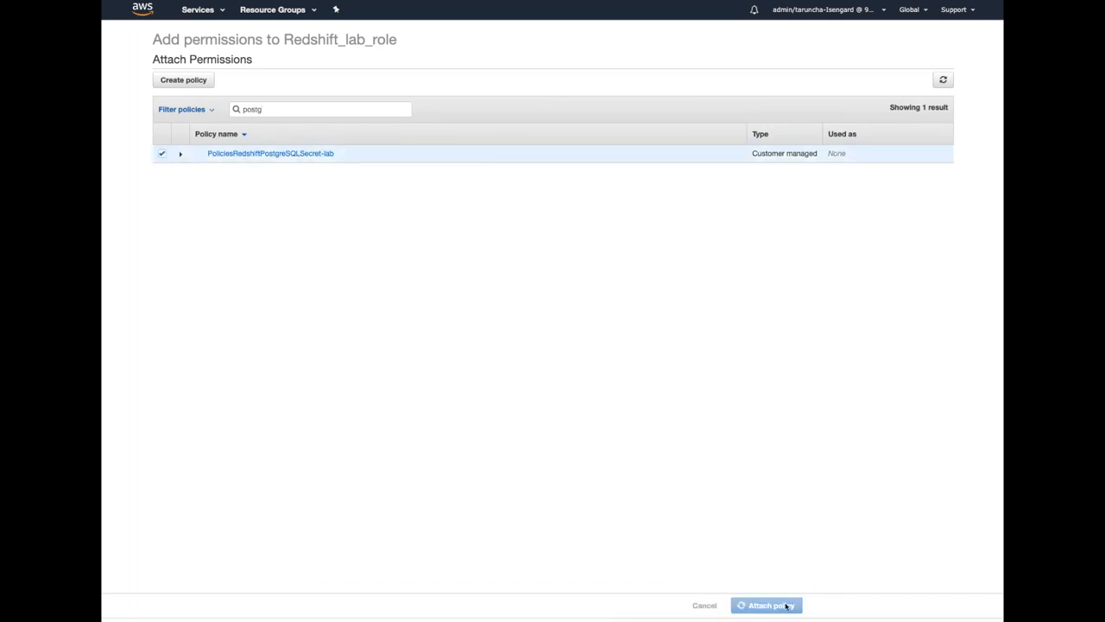
click(773, 606)
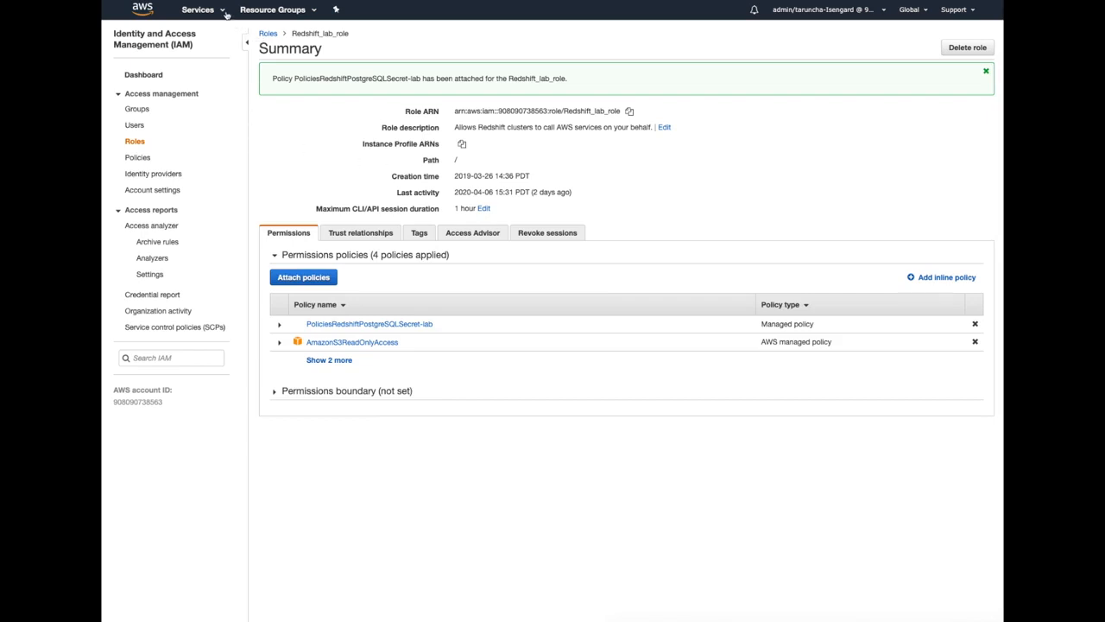
Return to Redshift's new console and open the query editor on the dev database as awsuser
click(201, 11)
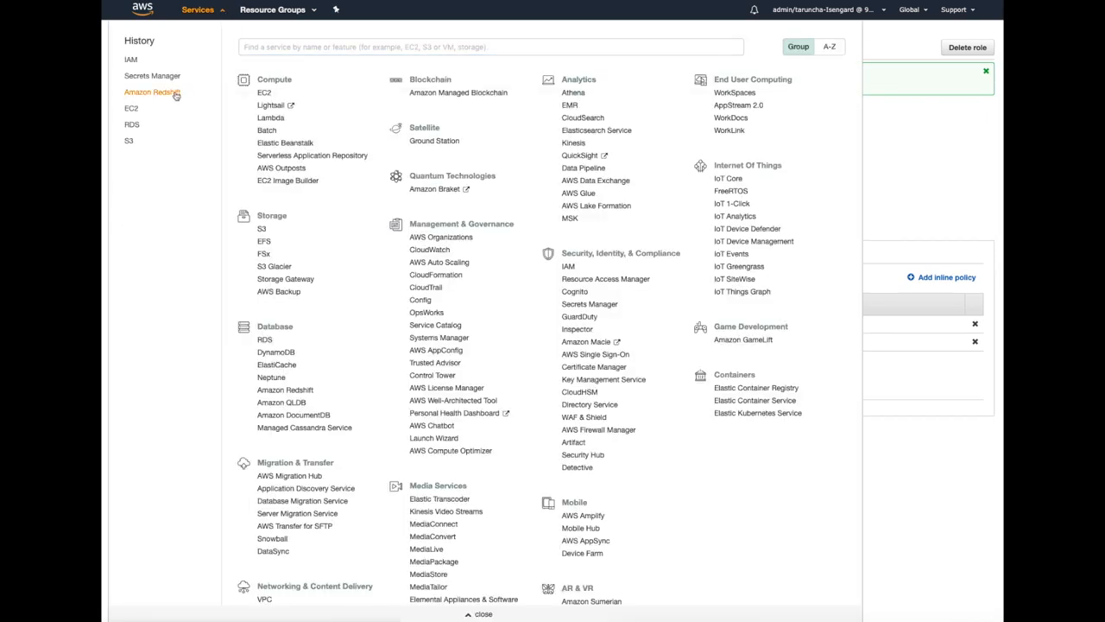
click(154, 92)
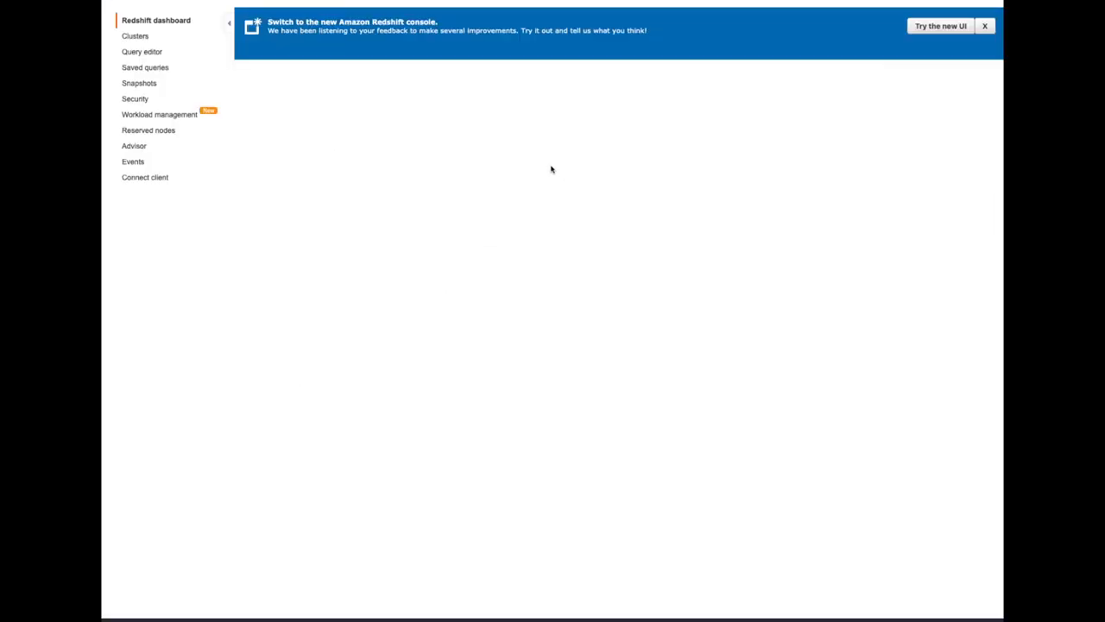
click(939, 24)
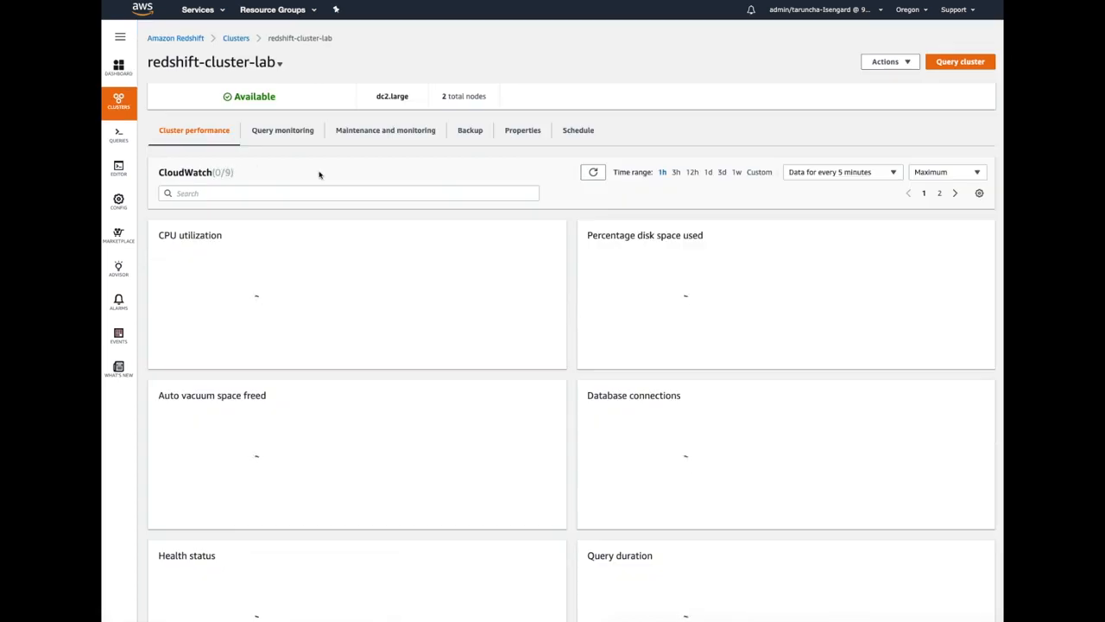
click(119, 168)
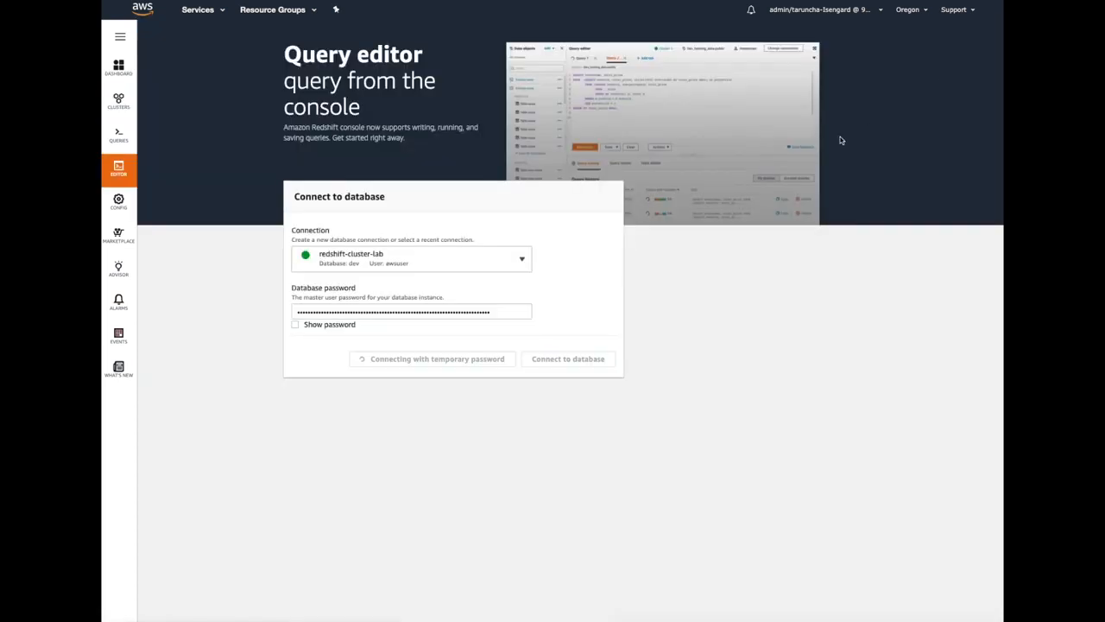
mouse_move(776, 260)
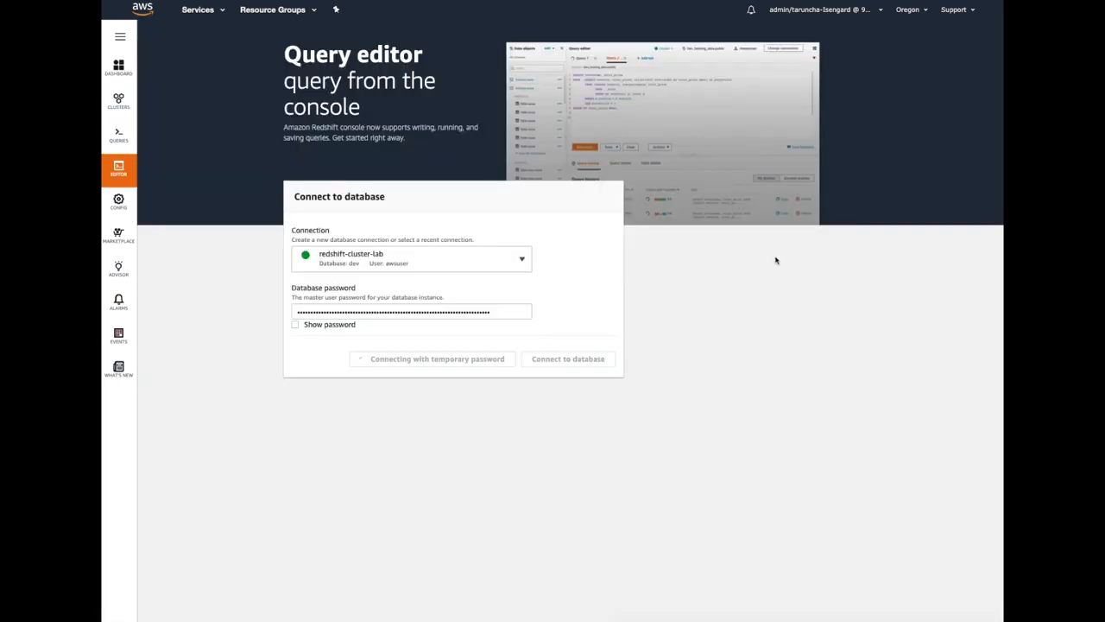
click(568, 358)
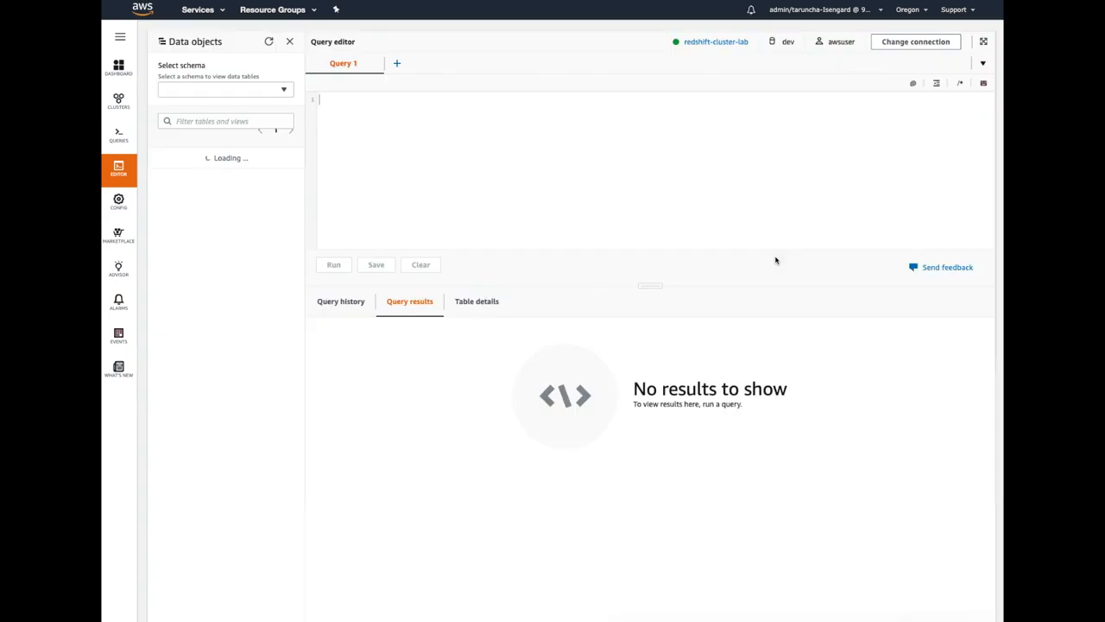
Paste the CREATE EXTERNAL SCHEMA postgres block into Query 1 and replace its host placeholder
click(226, 89)
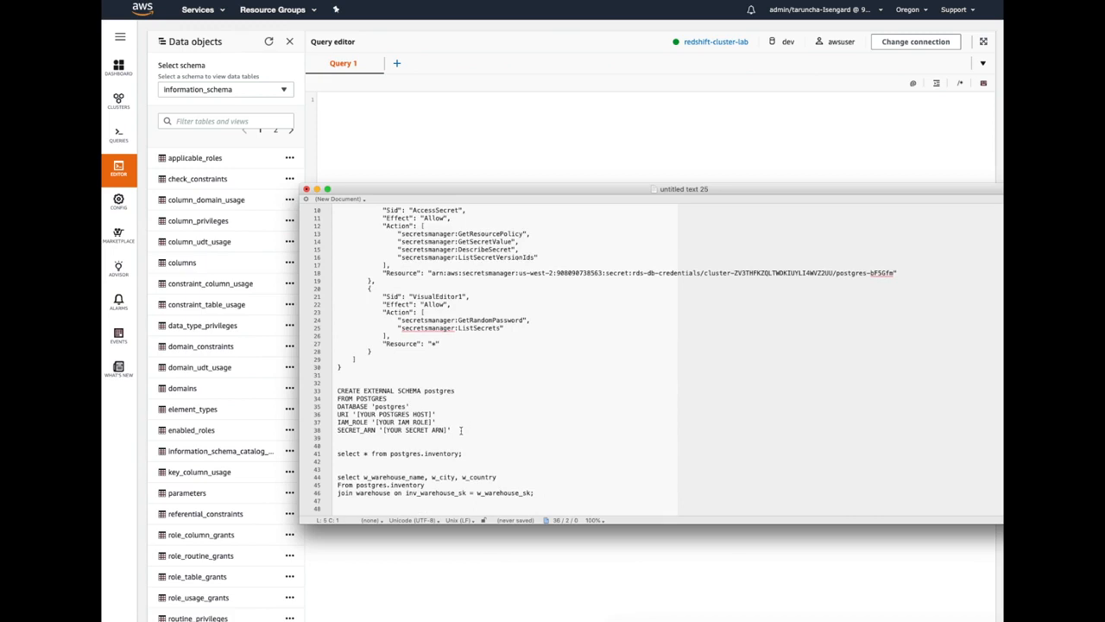
drag(337, 390, 451, 430)
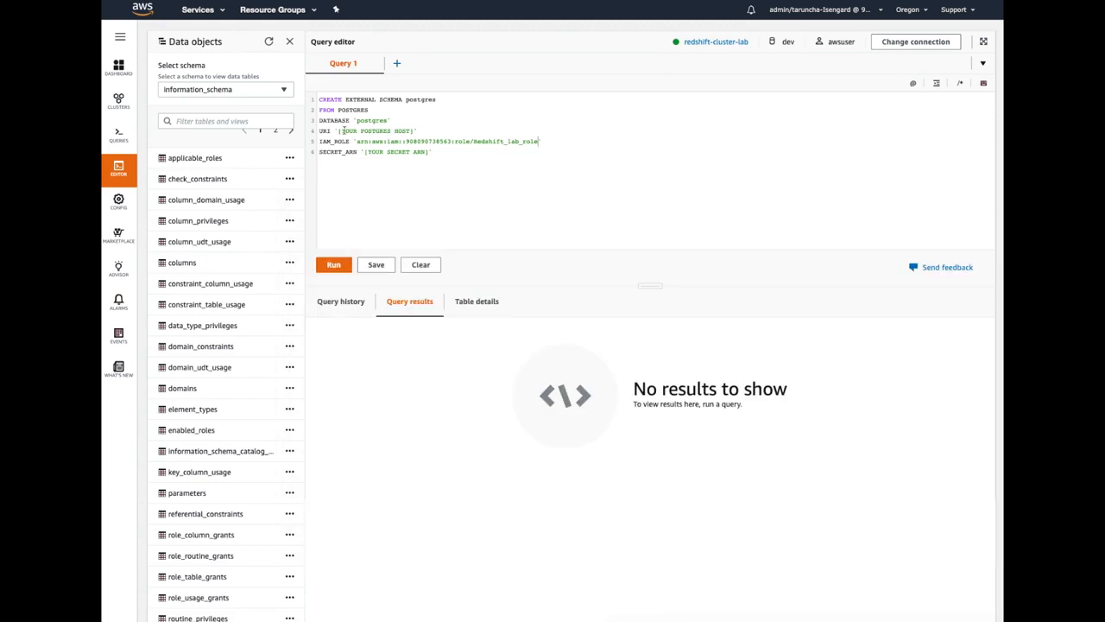
double_click(377, 130)
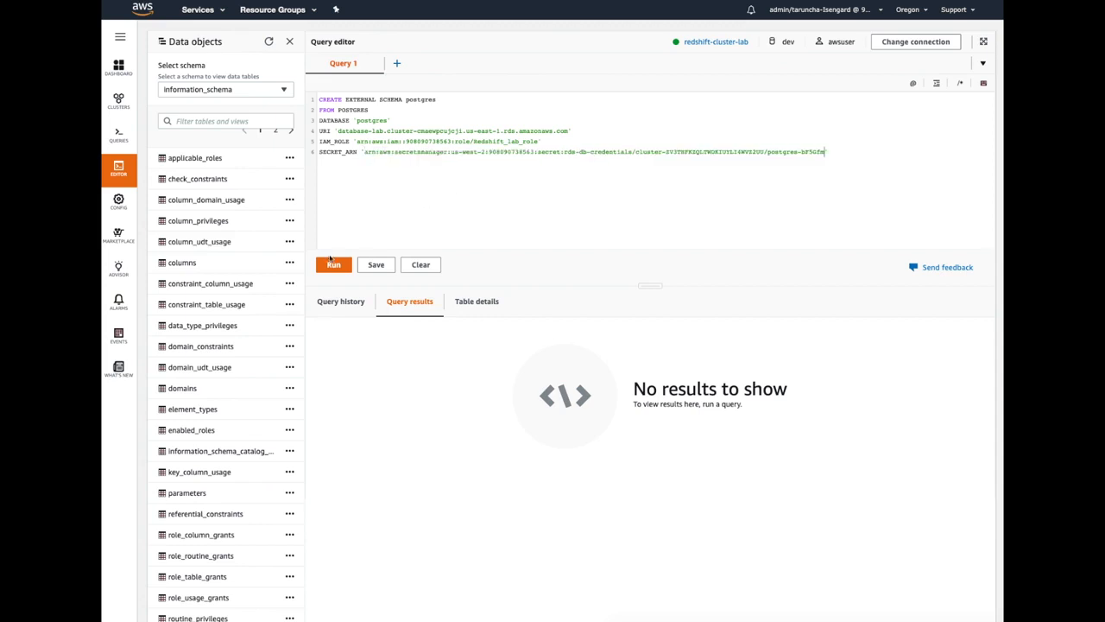
Run the schema statement, view the postgres customer and inventory tables, and clear the editor
click(333, 264)
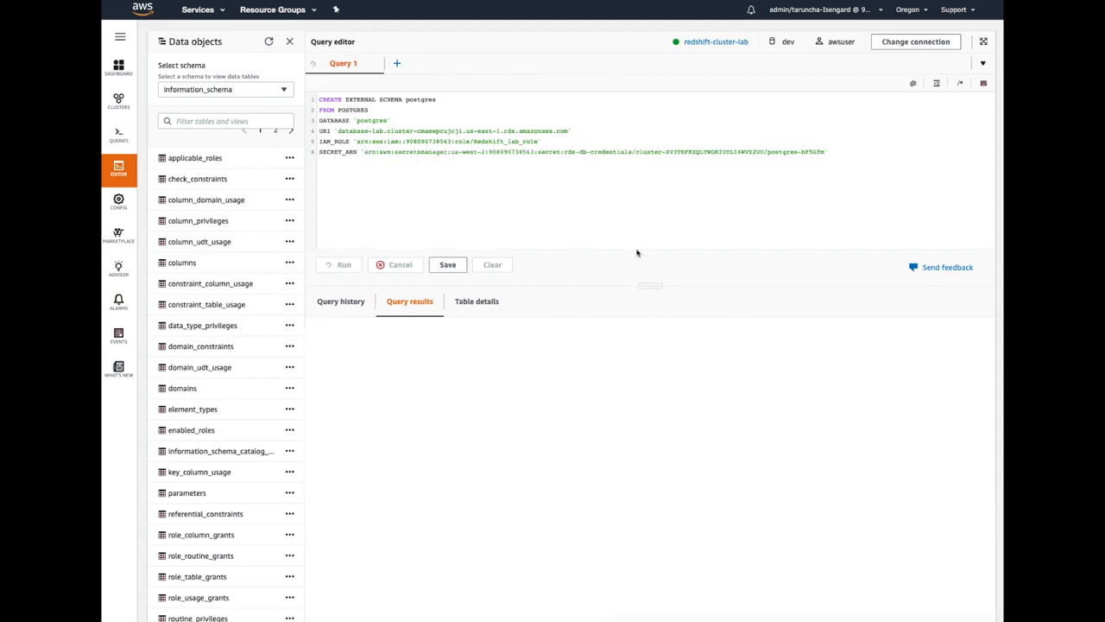
click(338, 264)
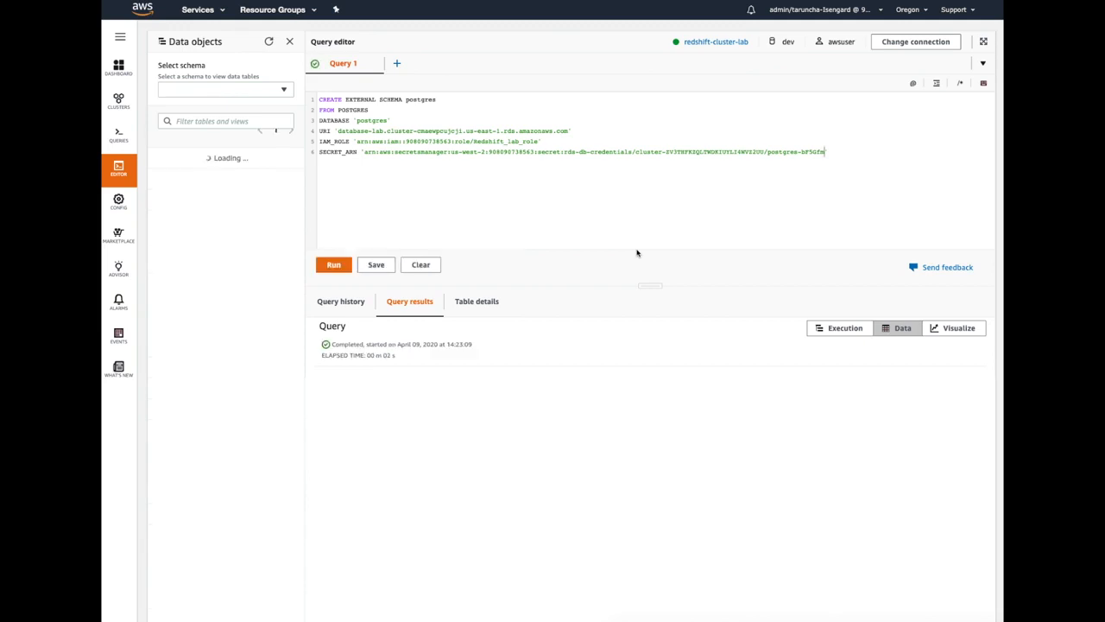
click(226, 89)
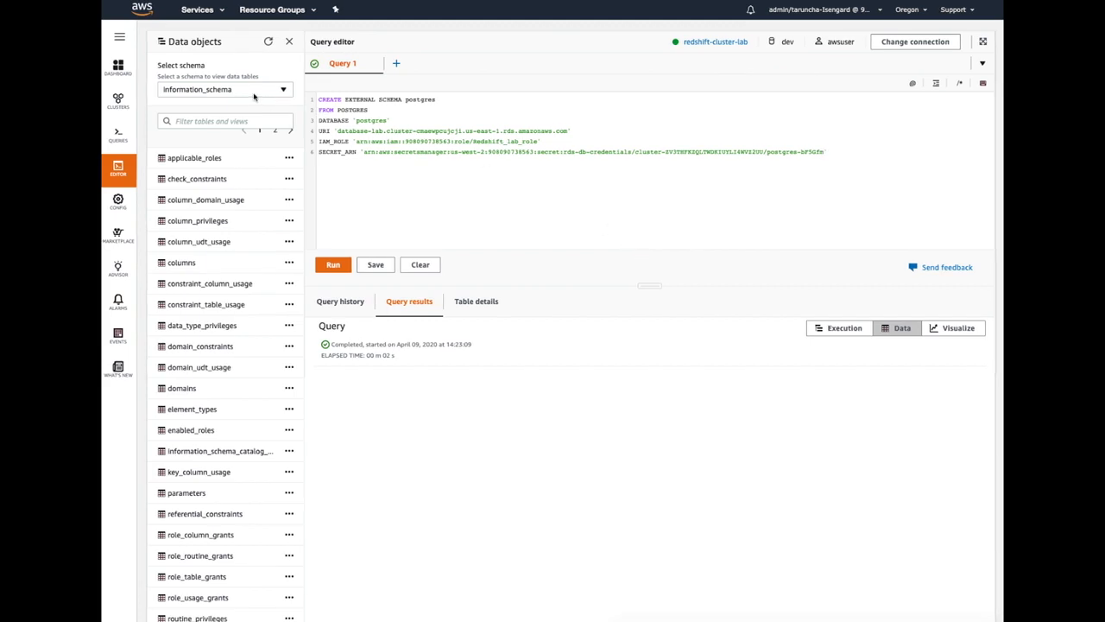
click(226, 88)
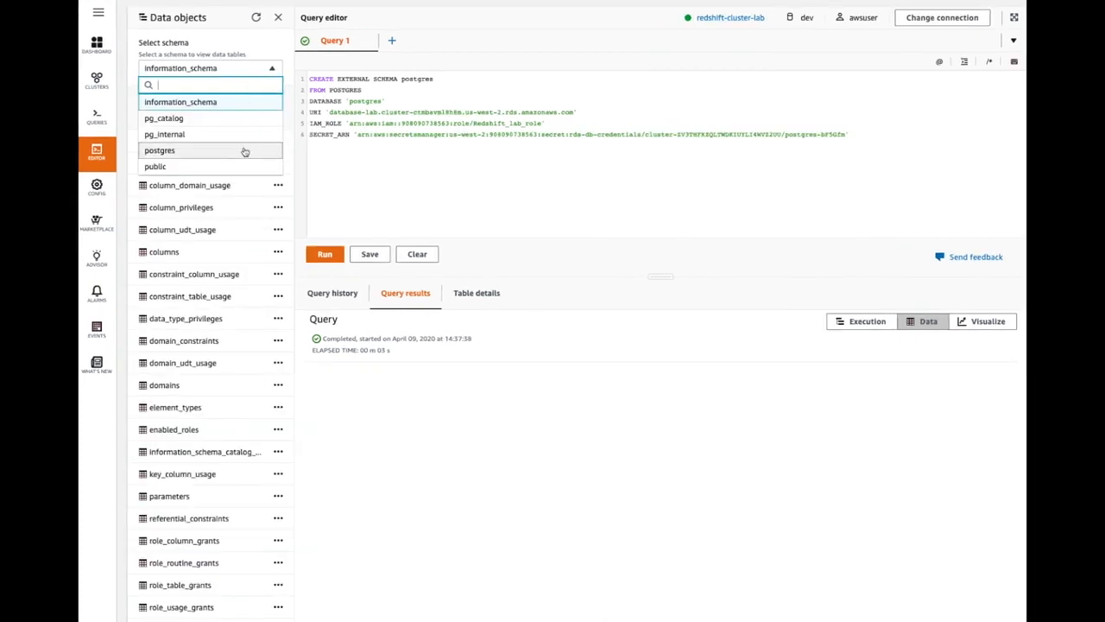
click(159, 150)
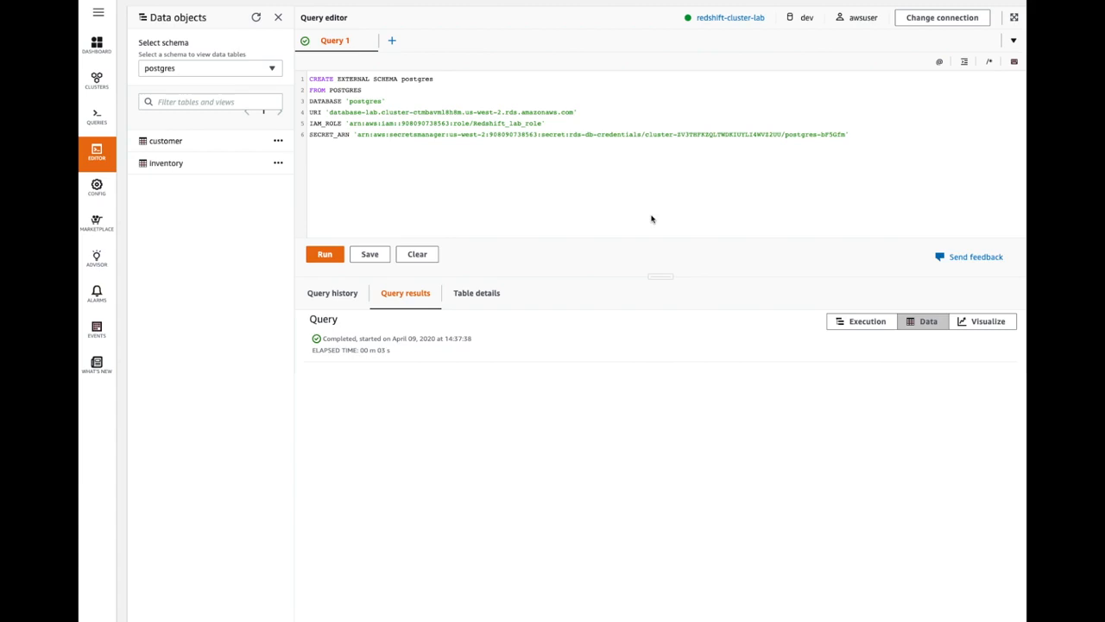
click(853, 136)
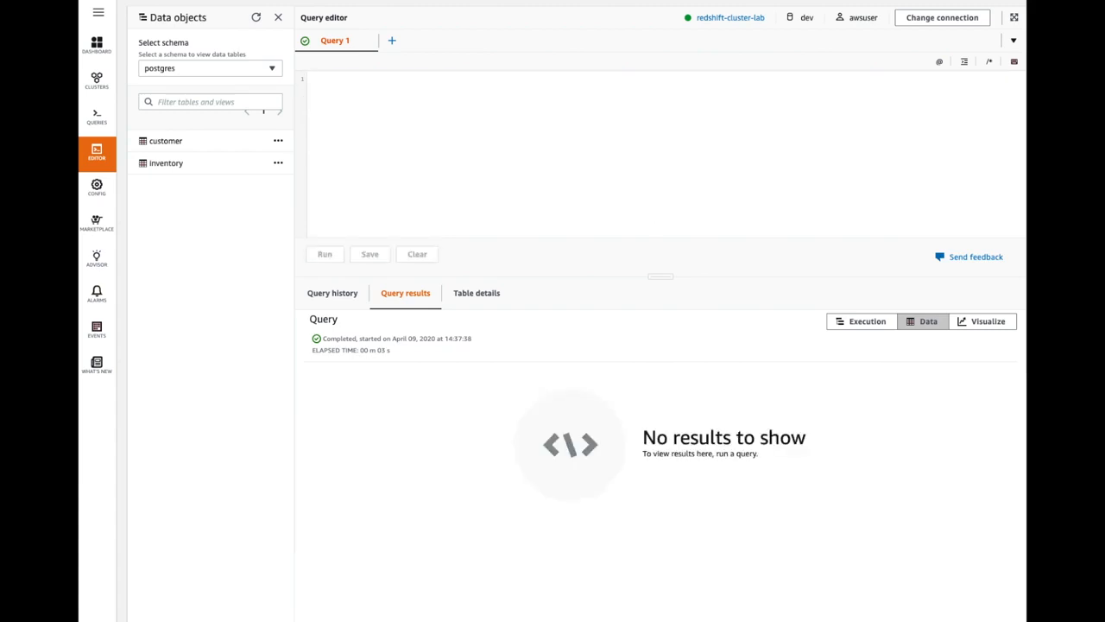
Run SELECT * FROM postgres.inventory, returning 5 rows
text(SELECT)
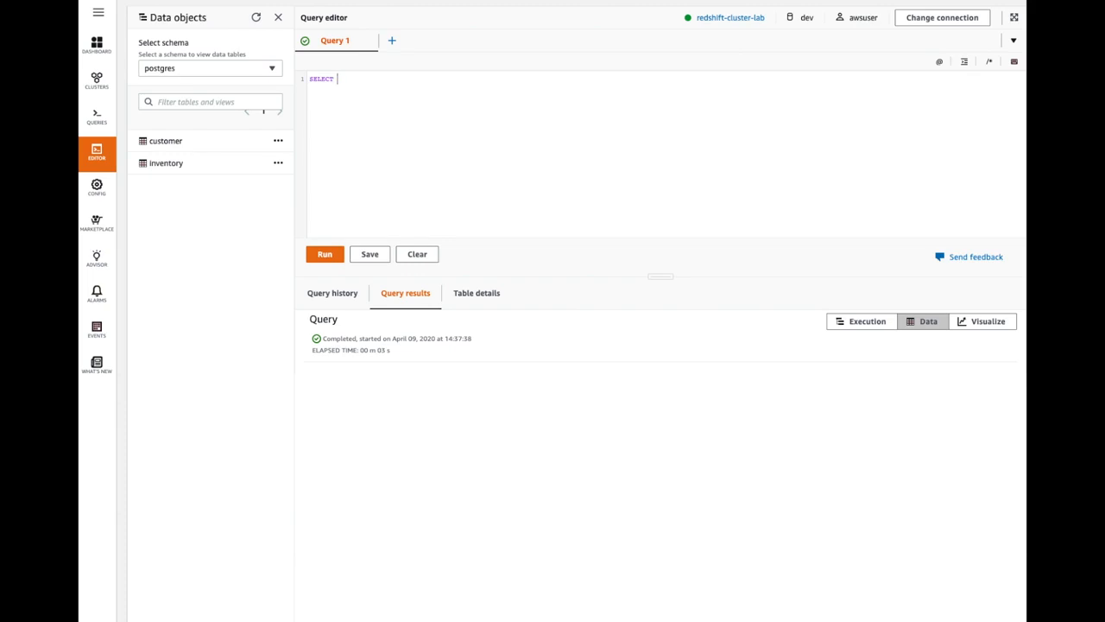
text(* FROM)
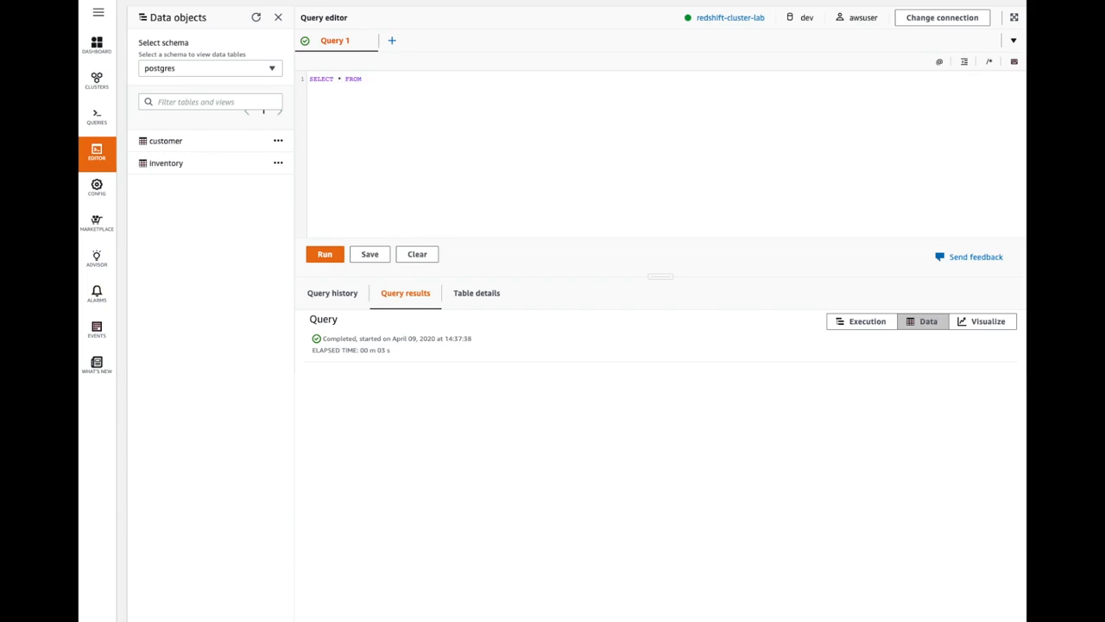
text(postgres.inve)
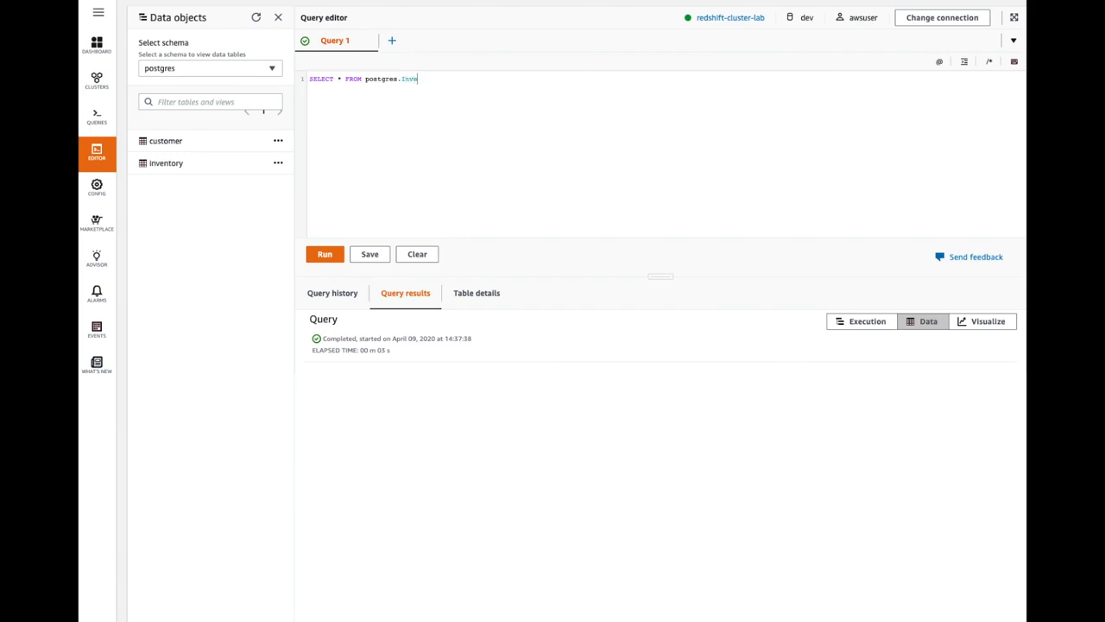
text(ntory)
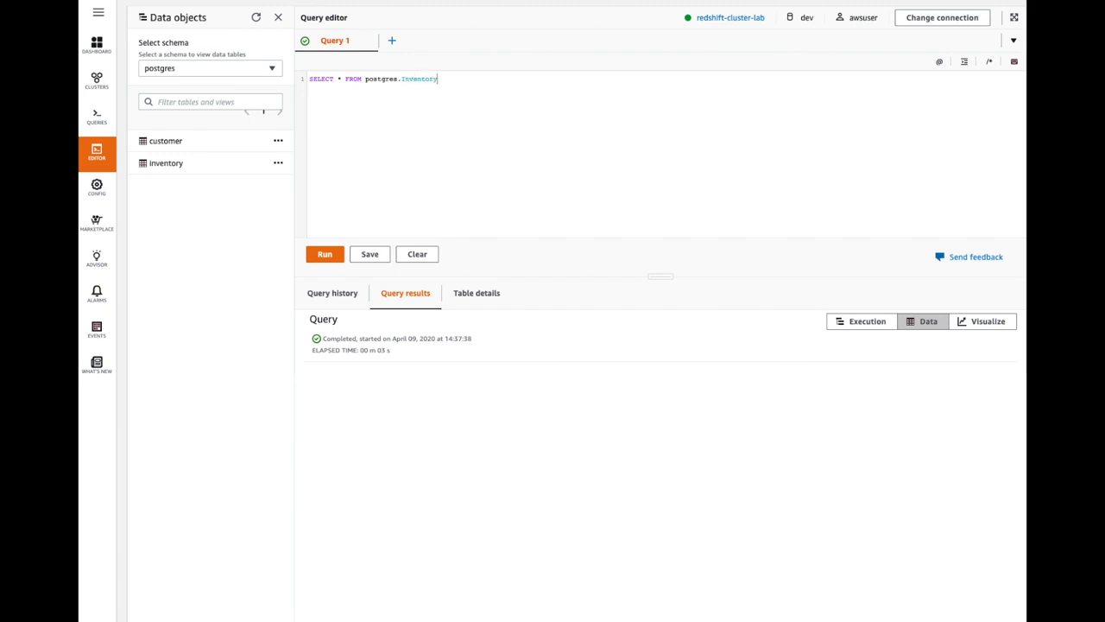
click(324, 254)
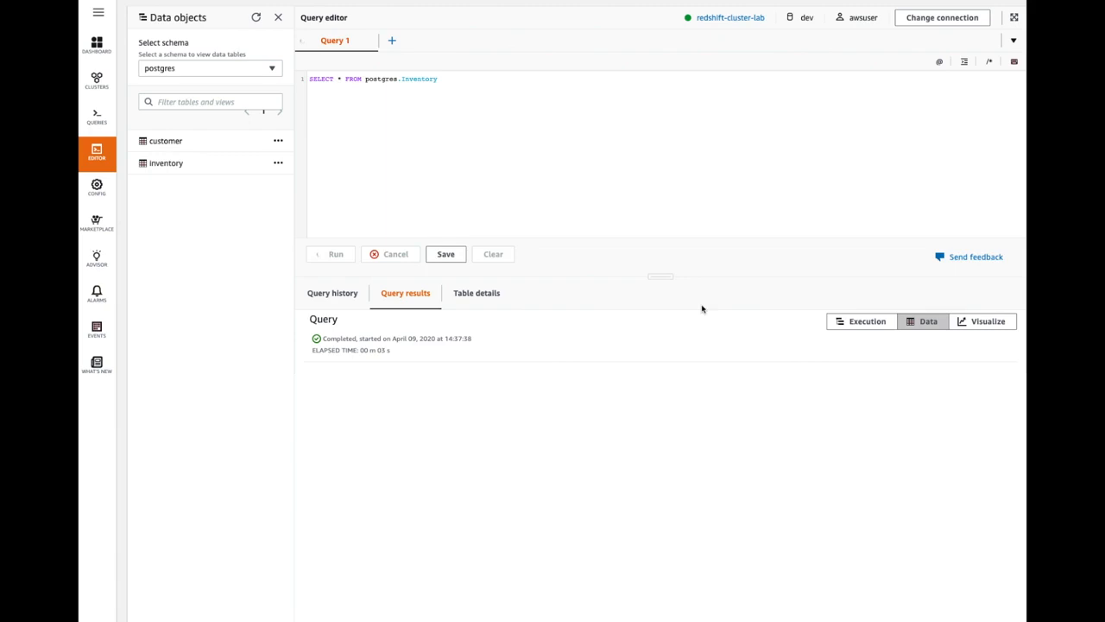
click(330, 253)
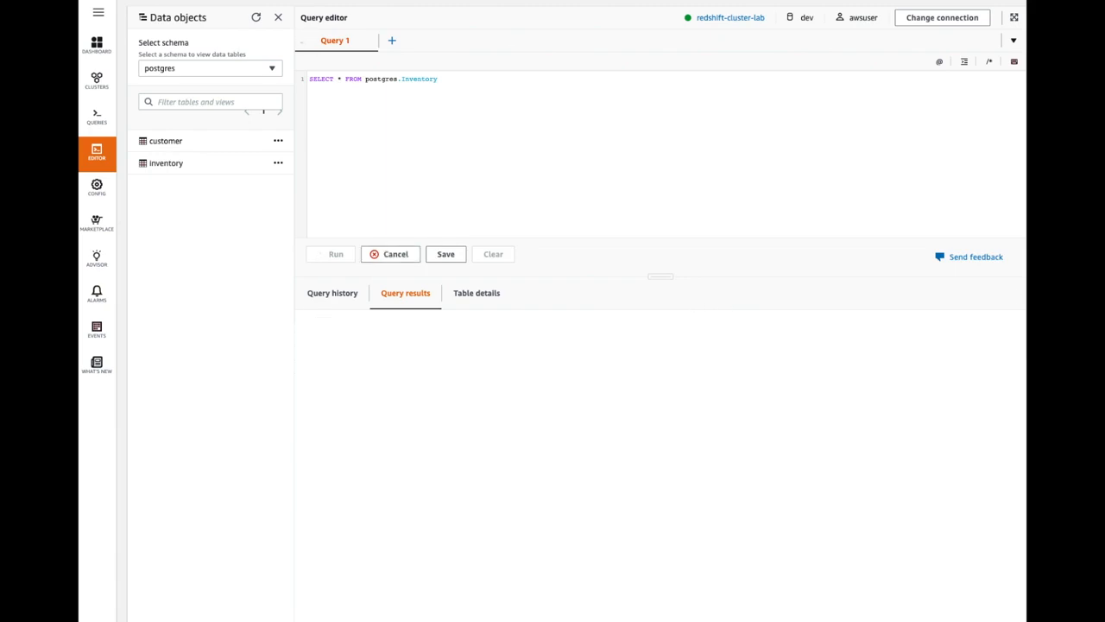
click(330, 253)
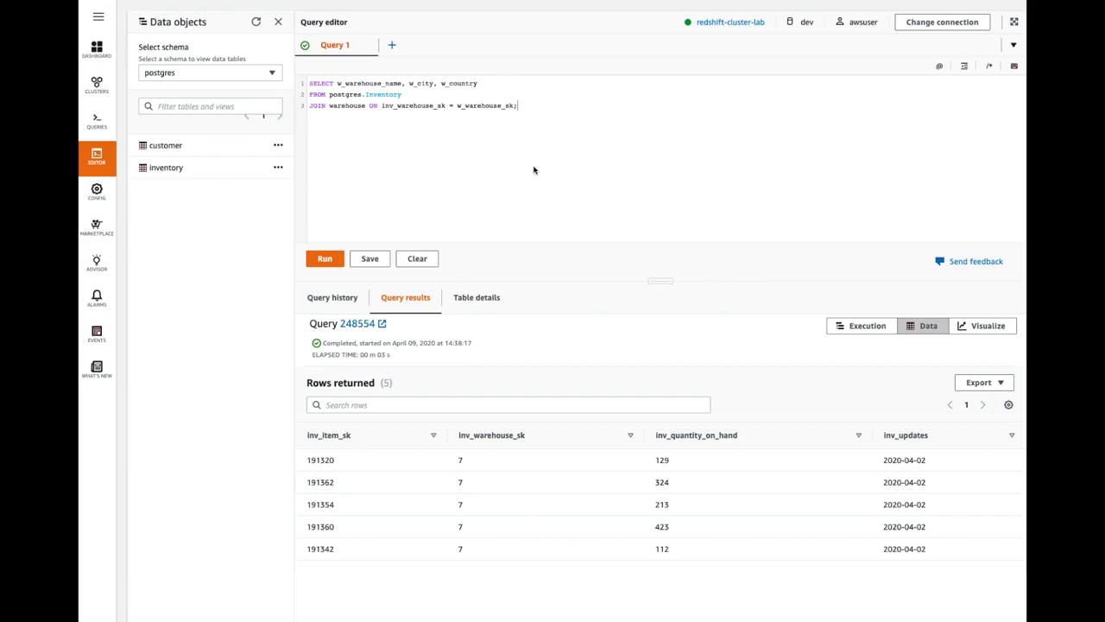
Run the postgres.inventory–warehouse join for warehouse name, city and country
click(324, 258)
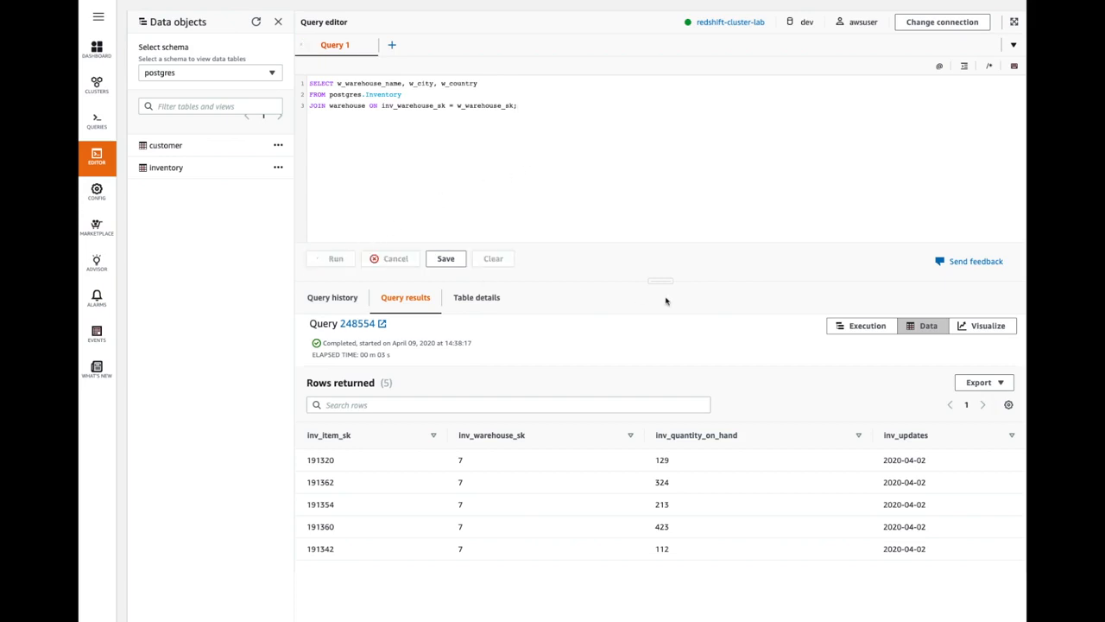
click(330, 258)
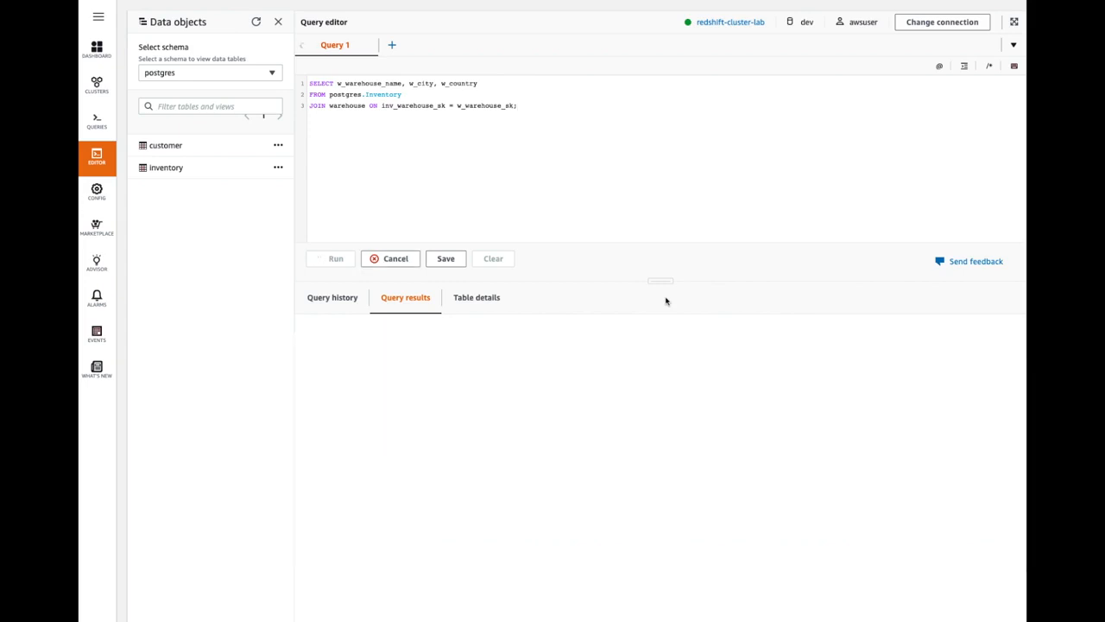
click(330, 258)
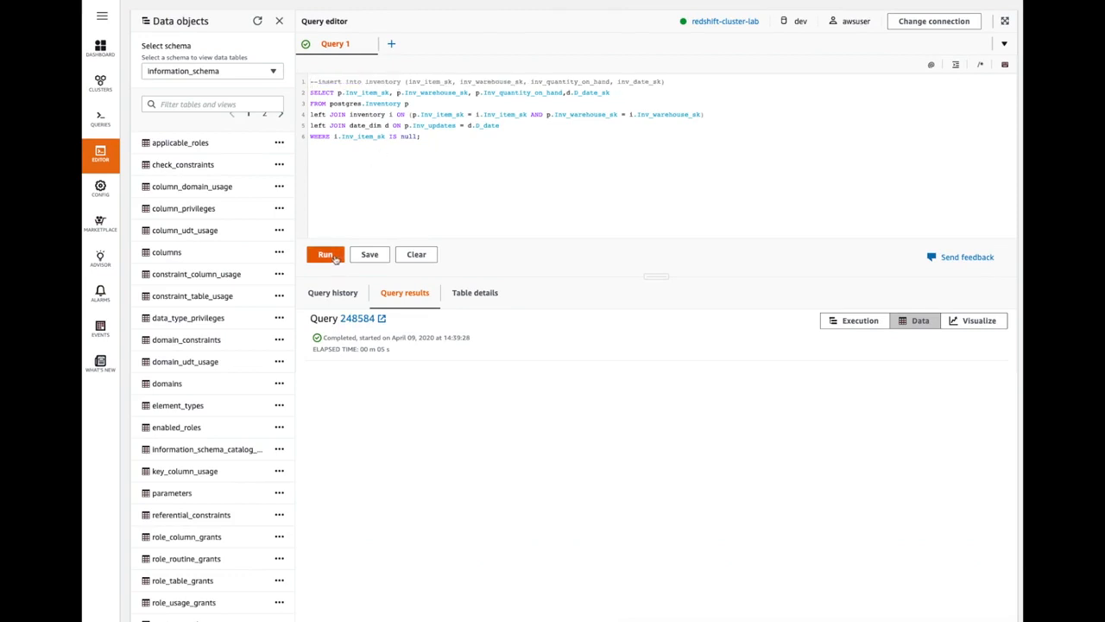
Preview the missing postgres inventory rows via left joins, then insert them into the Redshift inventory table
click(326, 253)
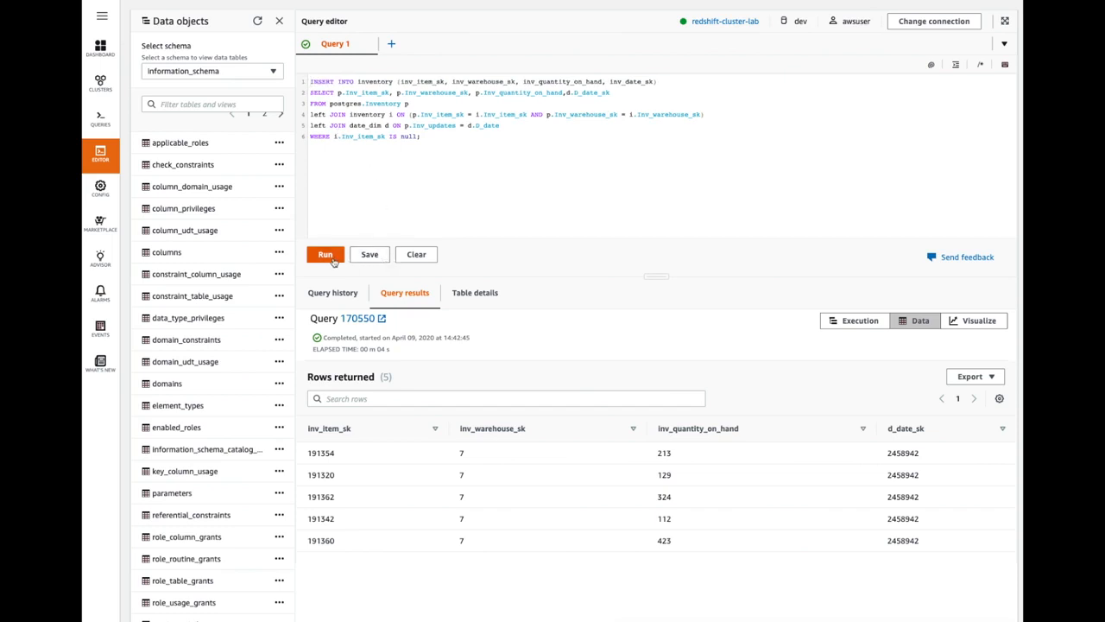
click(324, 254)
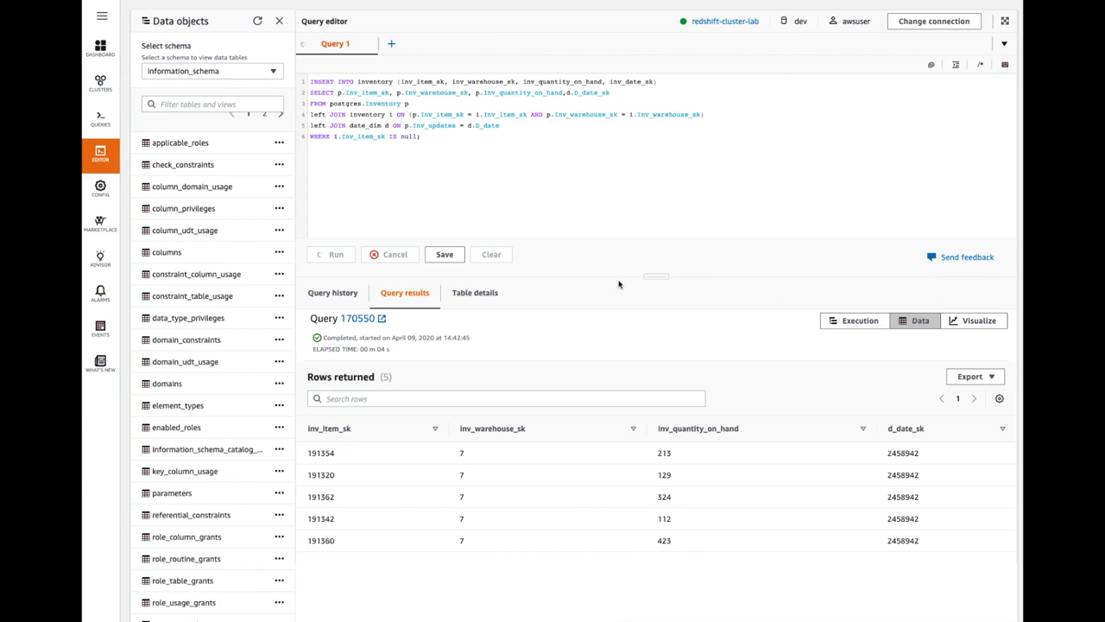
click(331, 254)
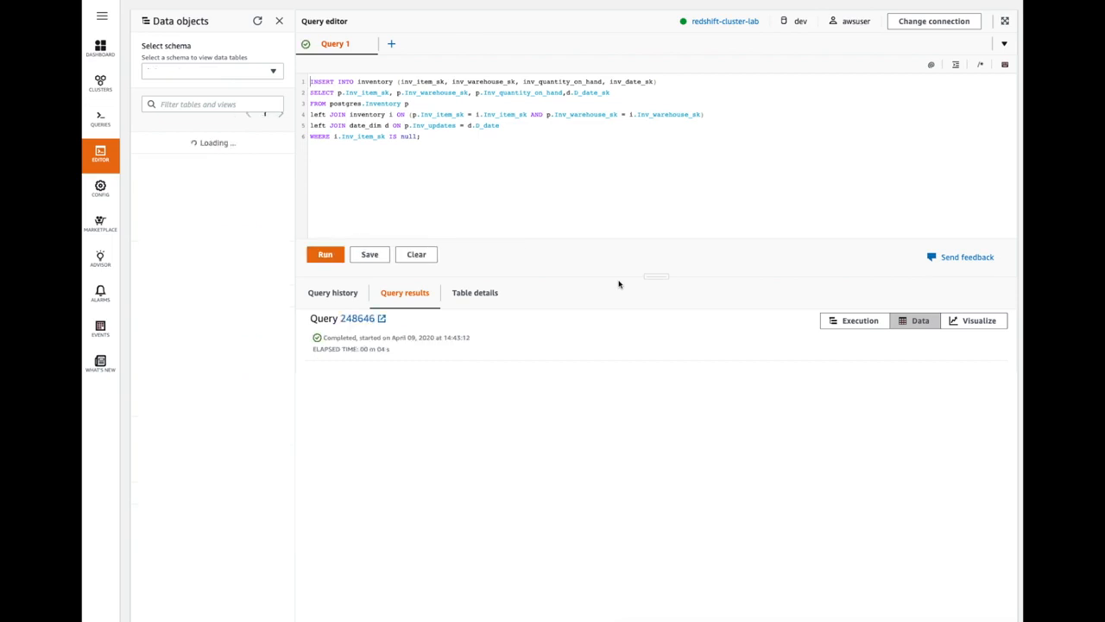
click(212, 71)
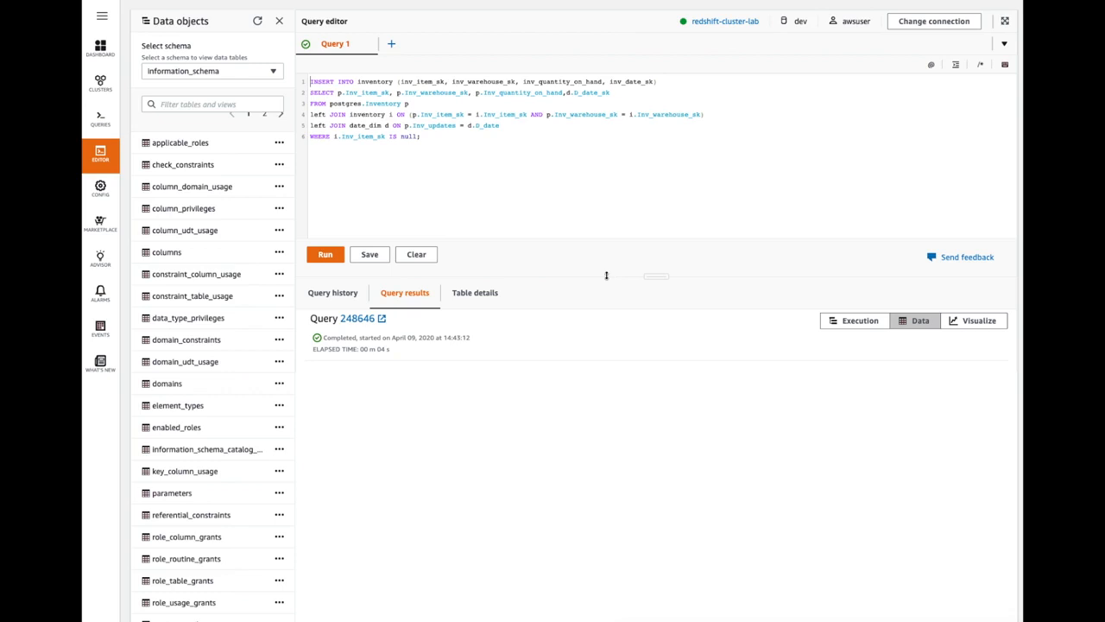